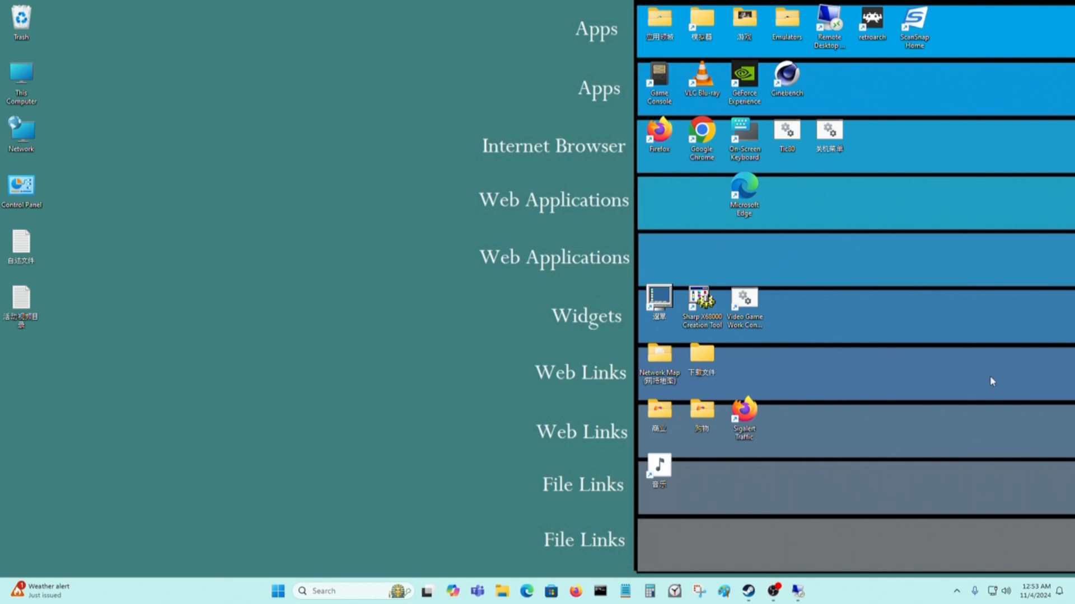
mouse_move(882, 308)
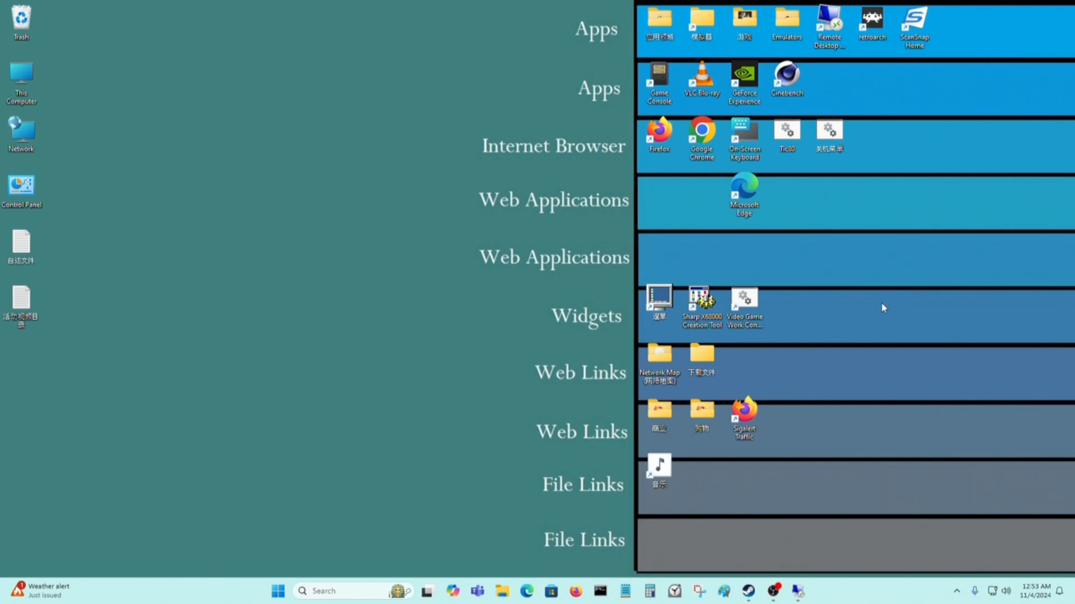
mouse_move(872, 307)
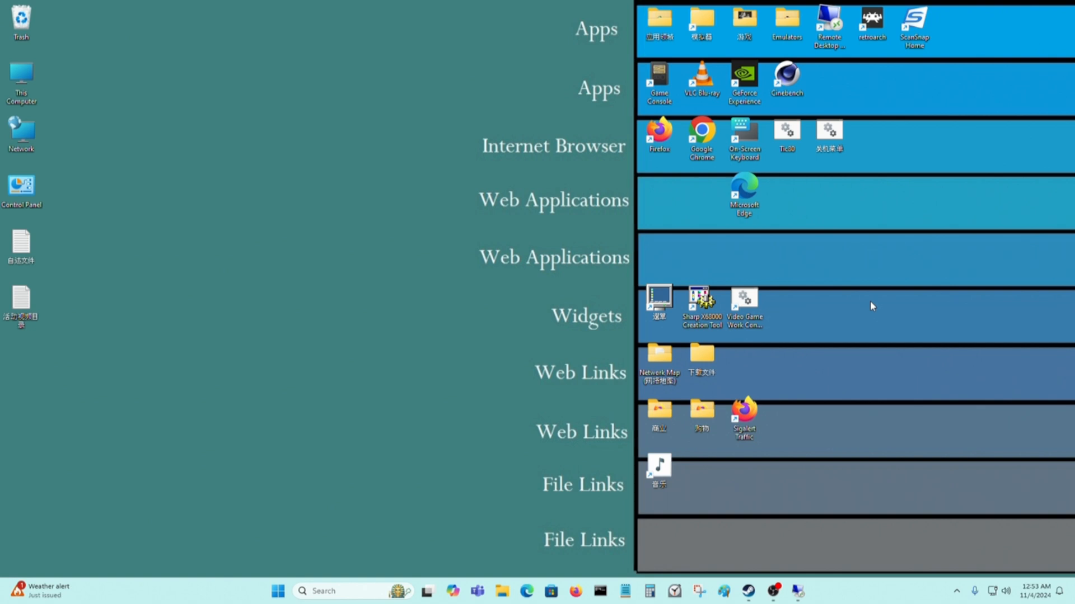
mouse_move(868, 307)
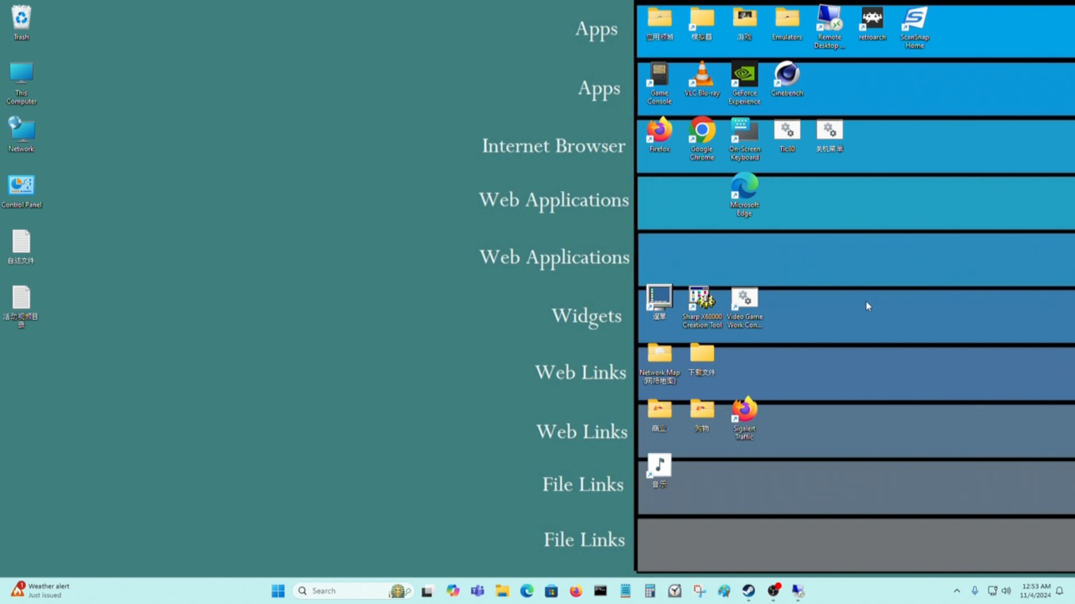
mouse_move(848, 300)
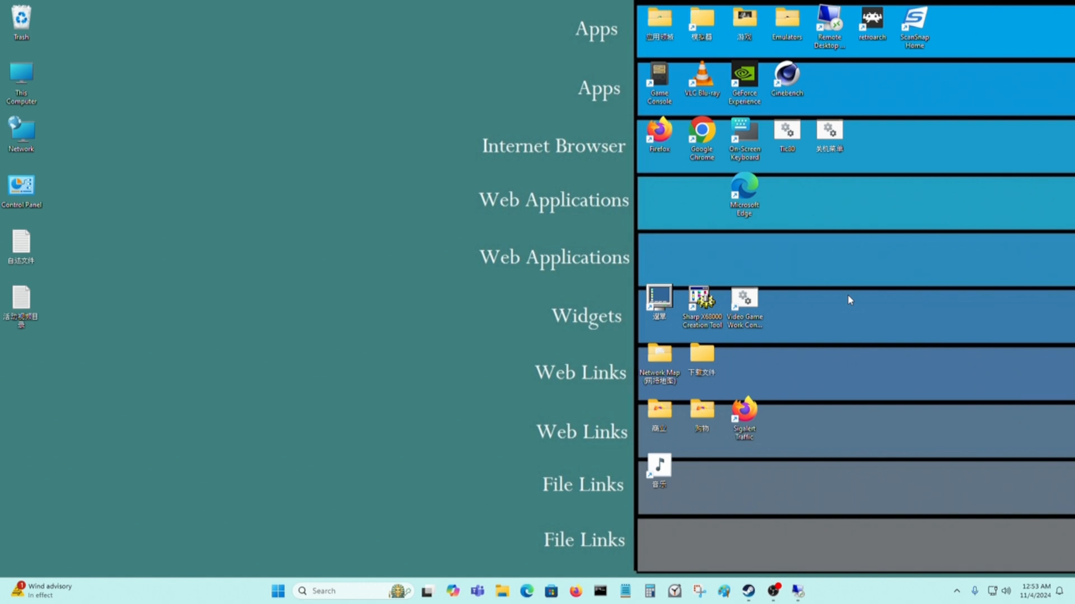
mouse_move(853, 275)
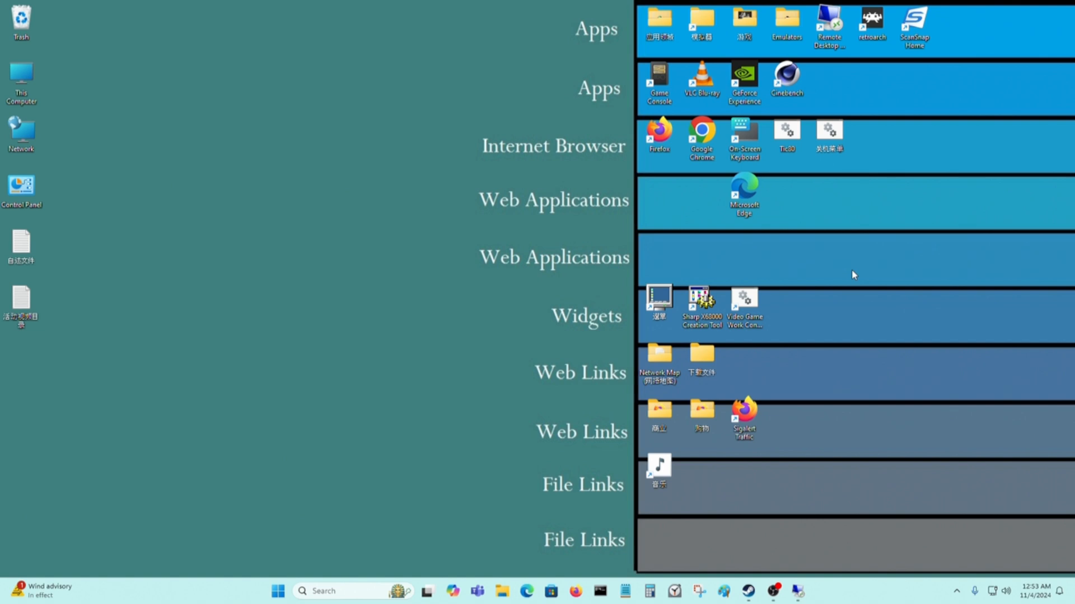
mouse_move(892, 262)
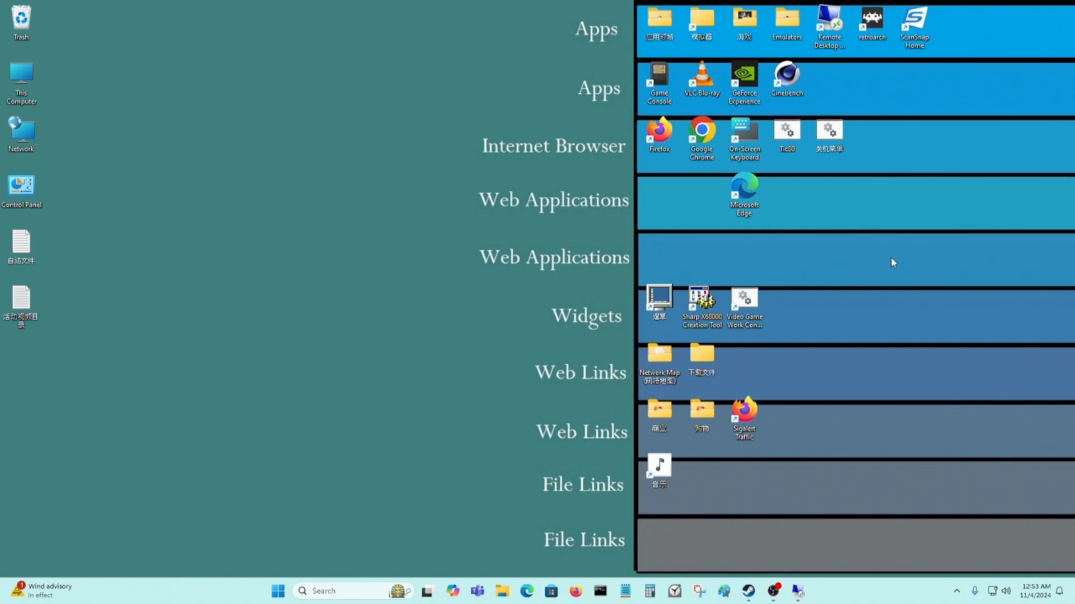
mouse_move(370, 213)
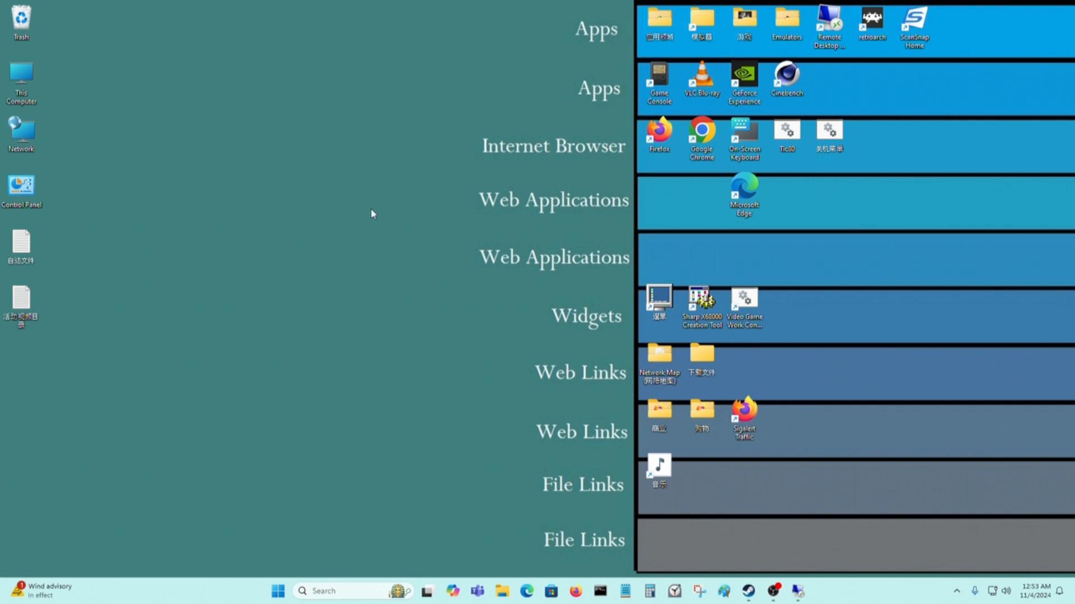
mouse_move(406, 203)
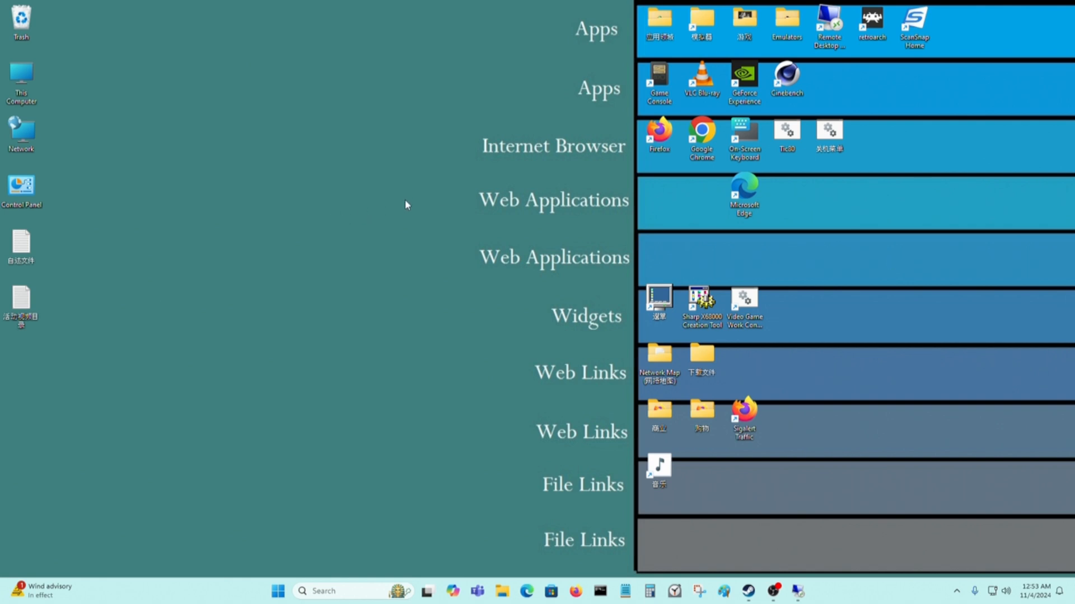
mouse_move(381, 195)
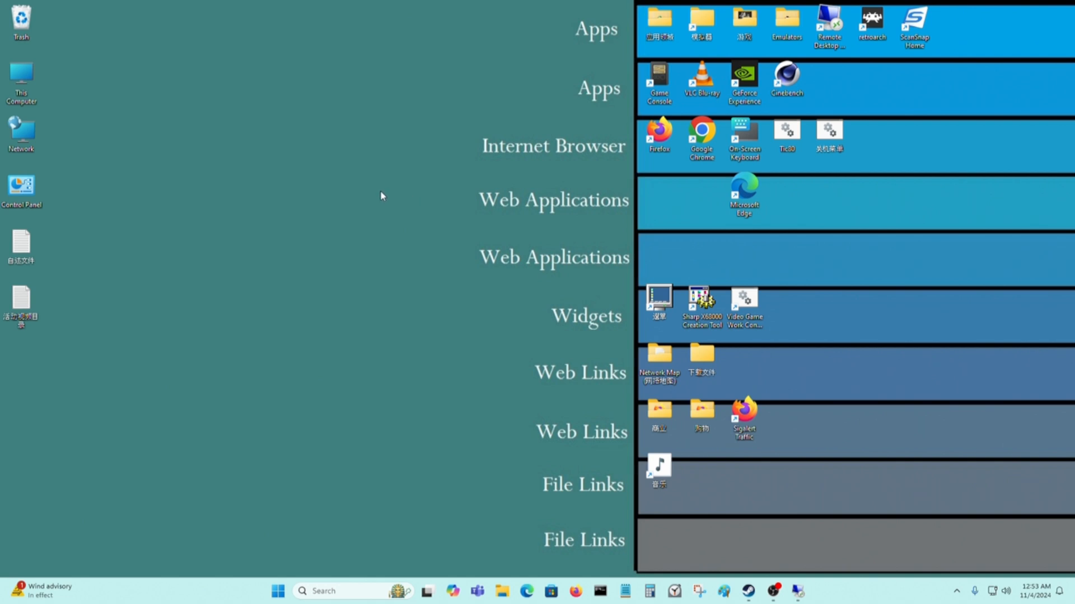
mouse_move(369, 196)
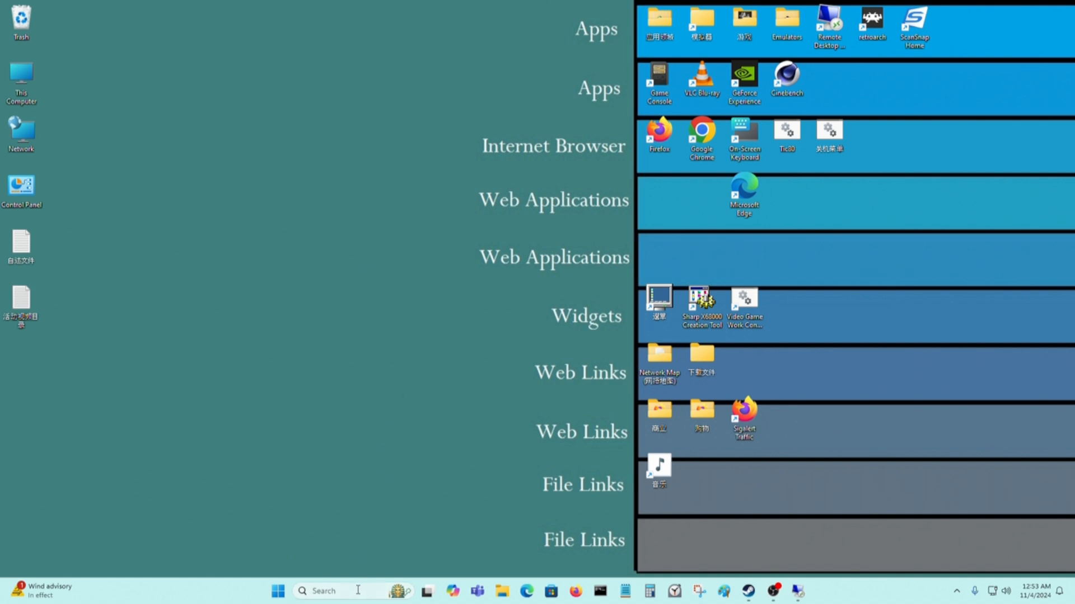
Reach the Windows Features list through Control Panel's Programs section.
double_click(21, 187)
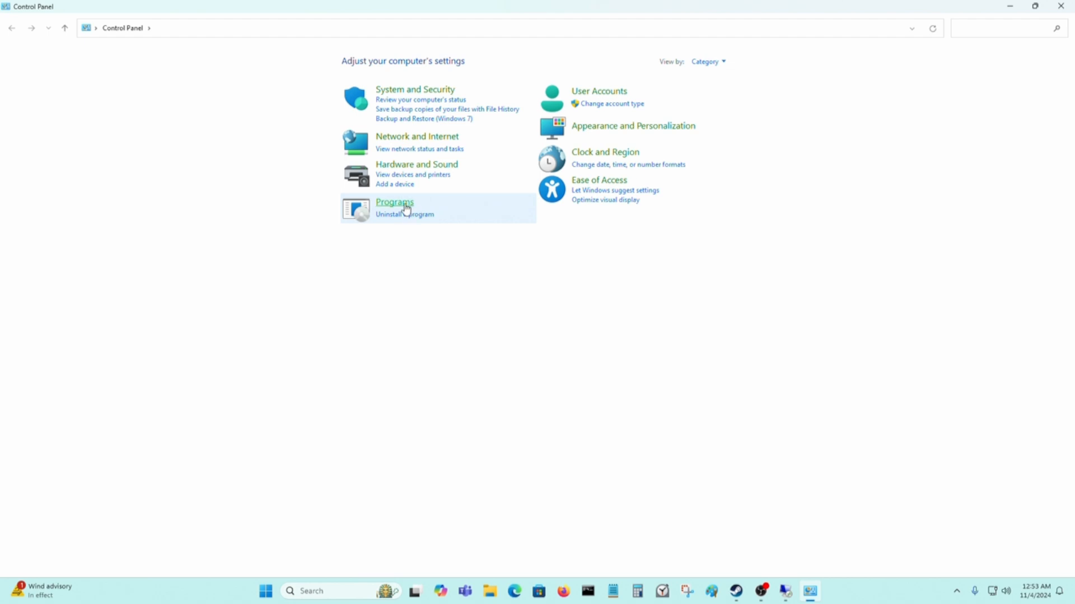
left_click(394, 203)
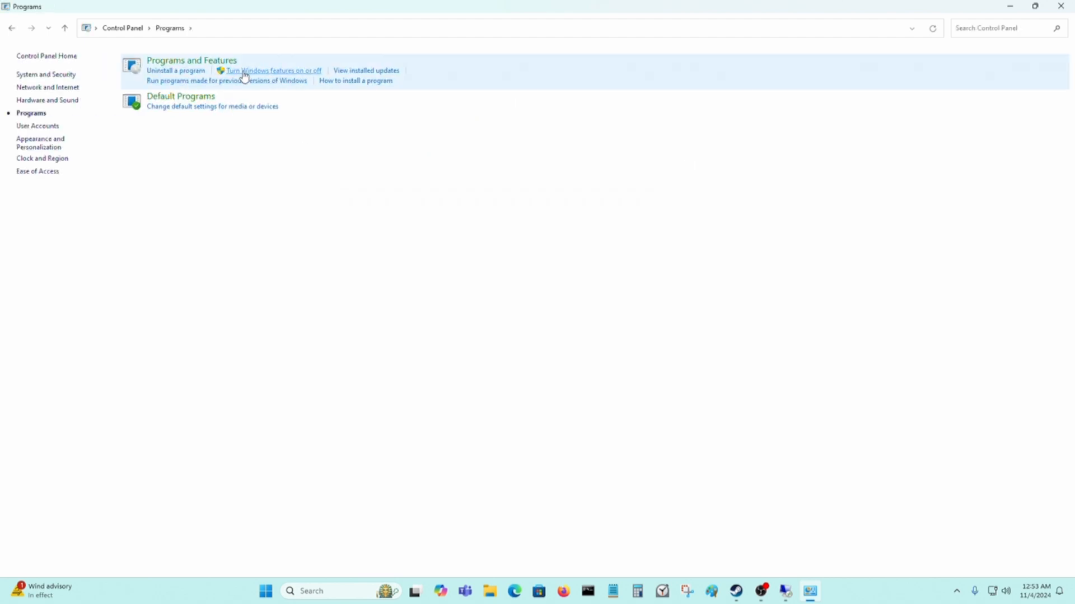
left_click(272, 70)
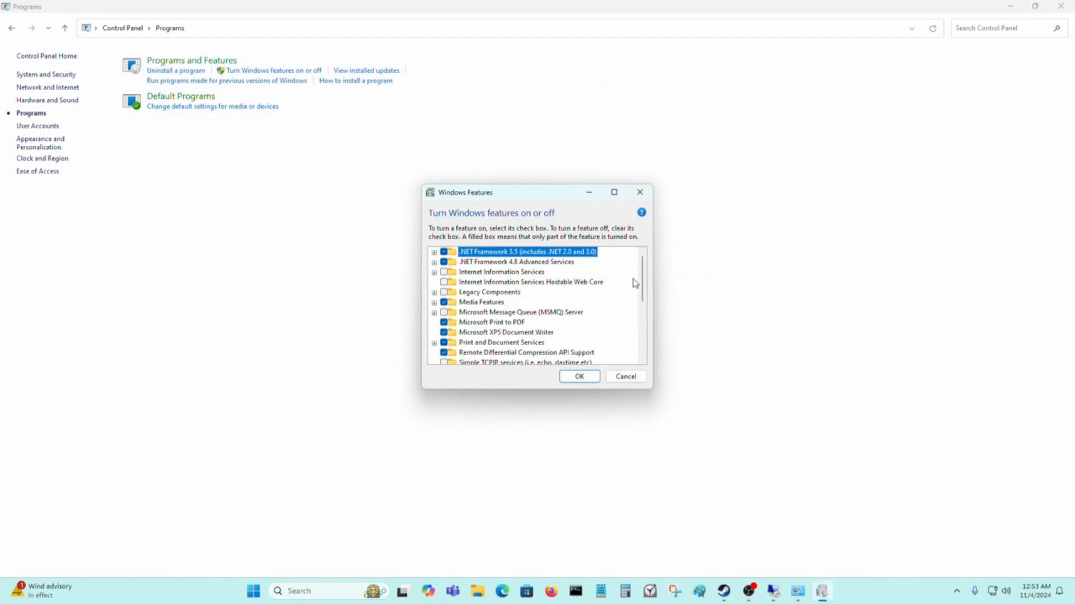
Under SMB 1.0/CIFS File Sharing Support, untick Automatic Removal, tick SMB 1.0/CIFS Client and apply.
scroll("down", 3)
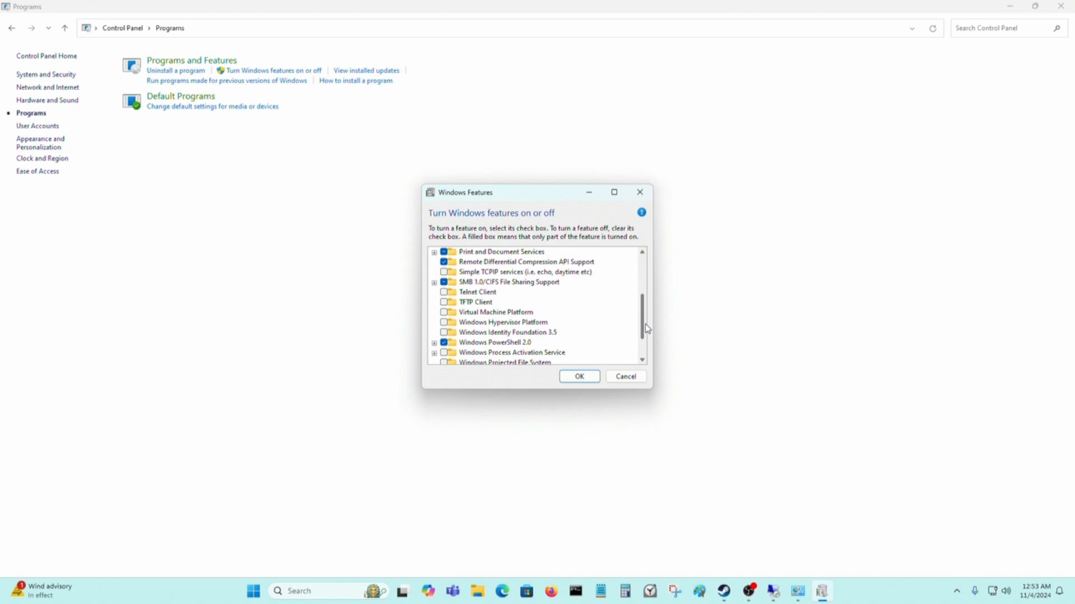
left_click(434, 282)
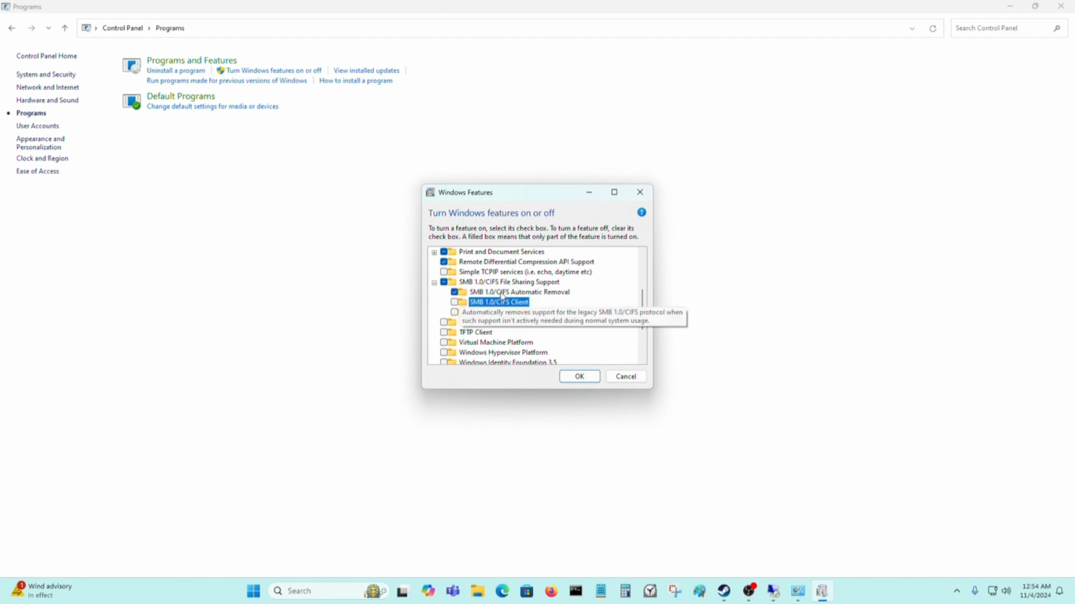
left_click(518, 292)
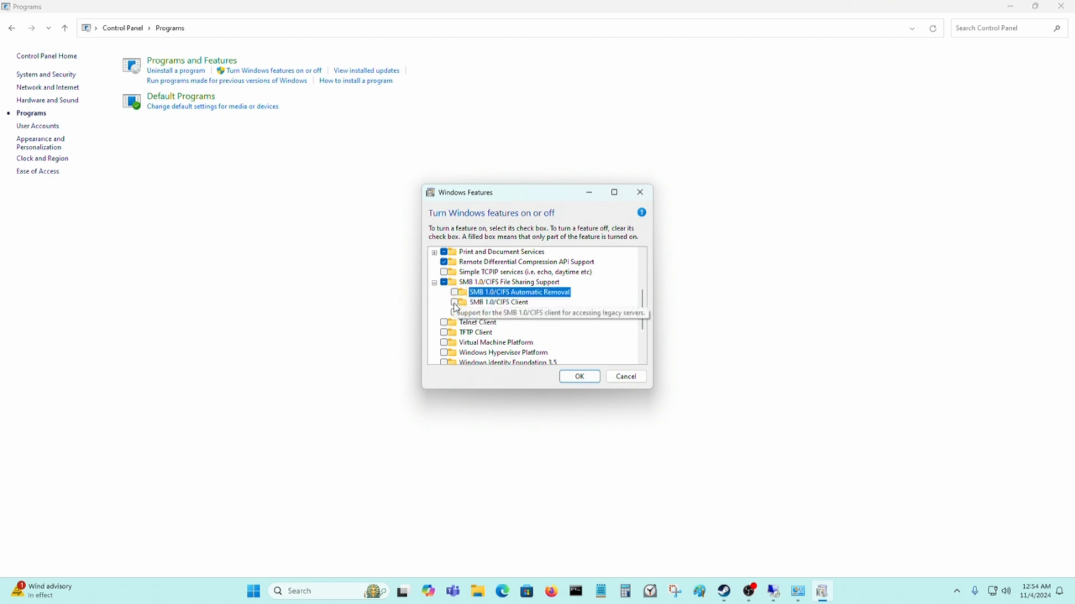
left_click(445, 303)
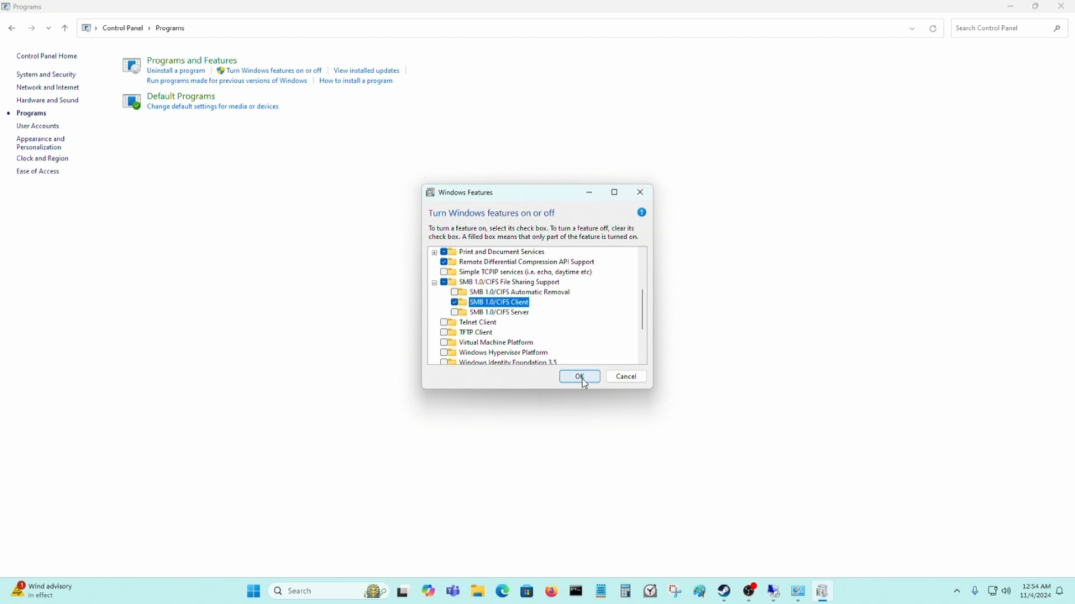
left_click(578, 376)
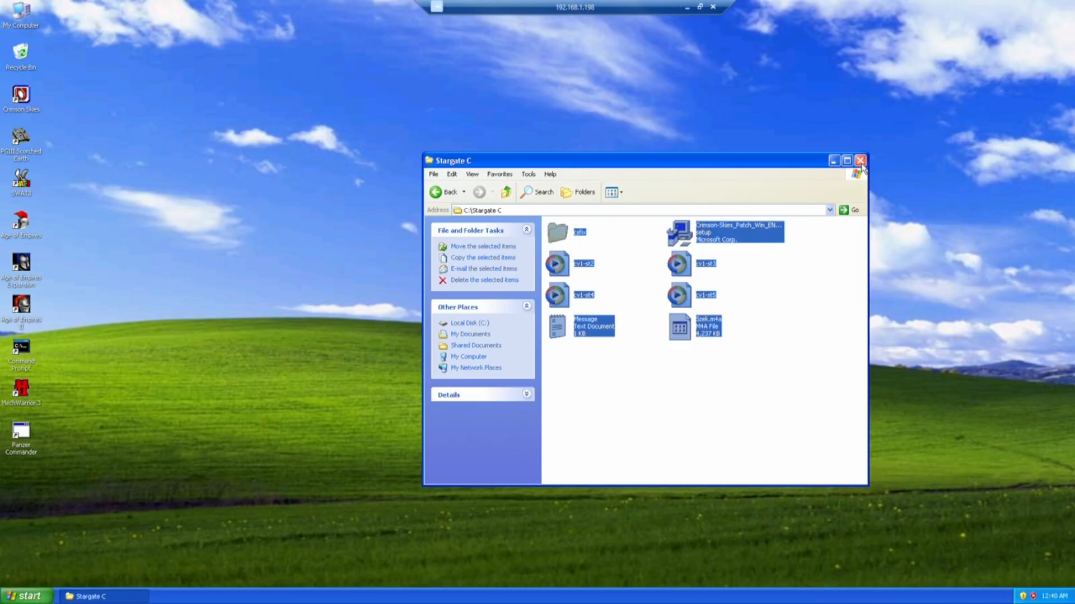
Close the Stargate C folder in the XP session and bring up This Computer on Windows 11.
left_click(861, 160)
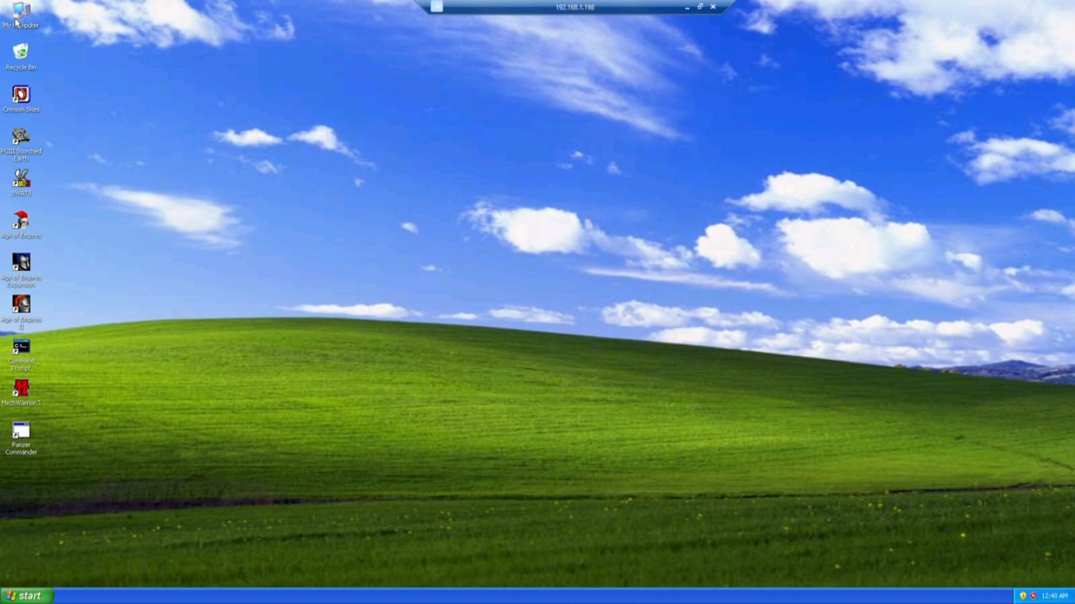
double_click(20, 14)
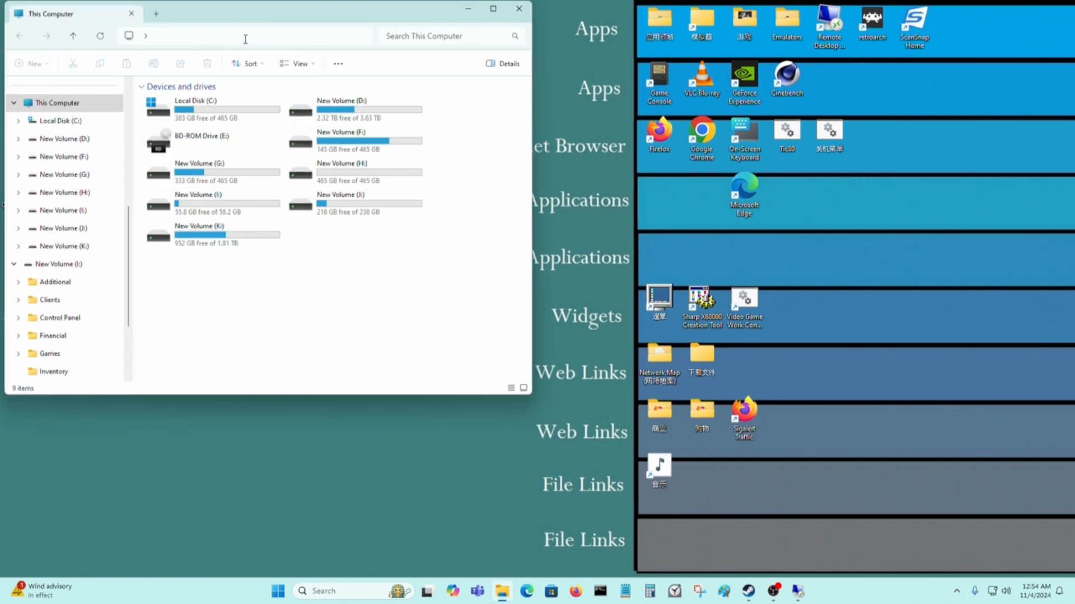
Browse to \\192.168.1.198 and enter its Stargate C shared folder.
left_click(245, 36)
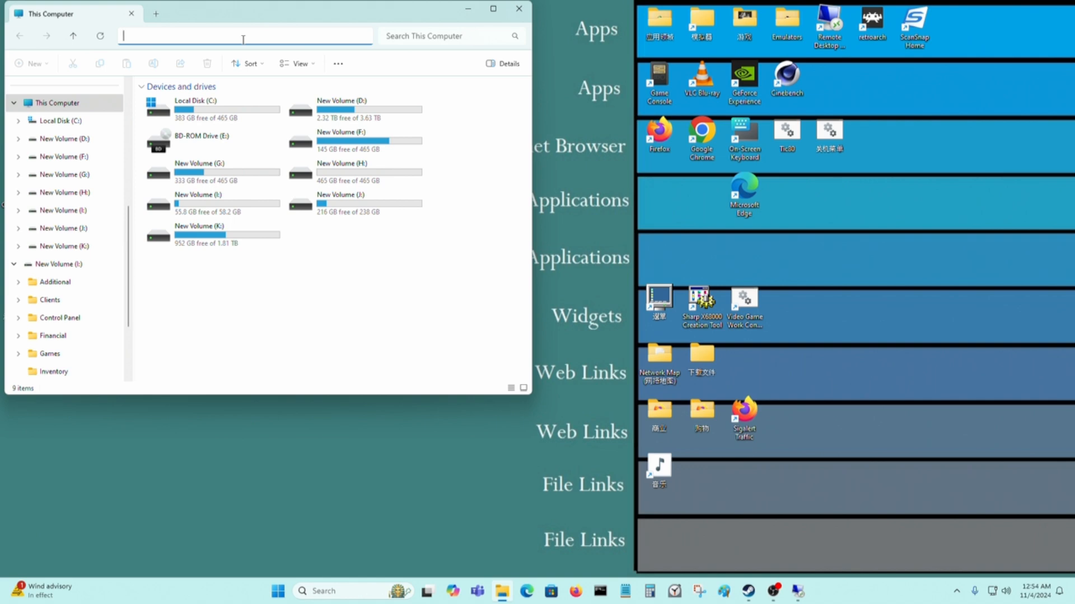
type("\\\\192.168.1.198")
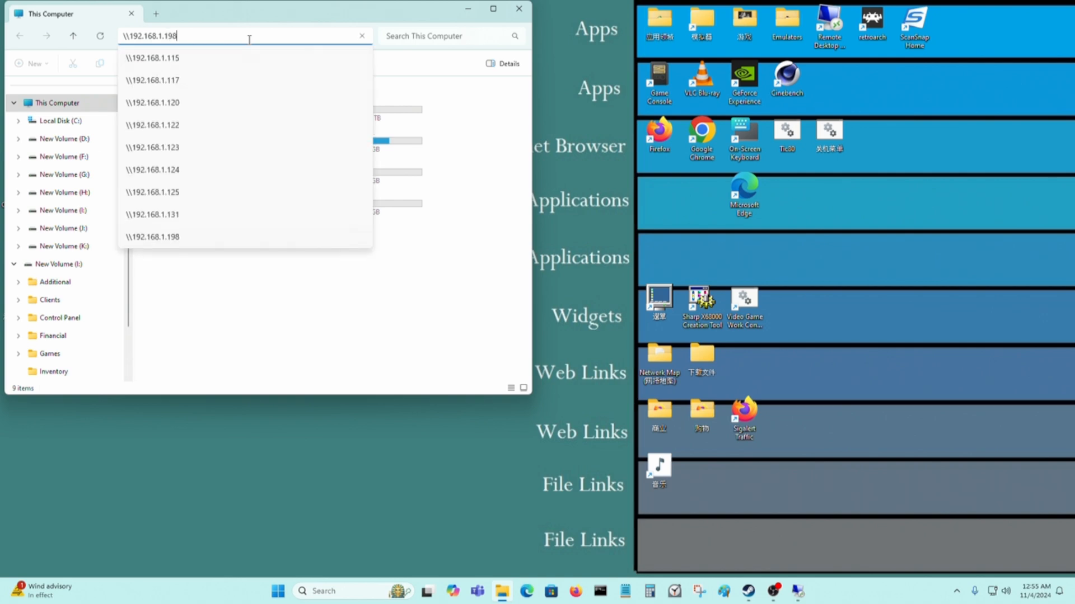
key("enter")
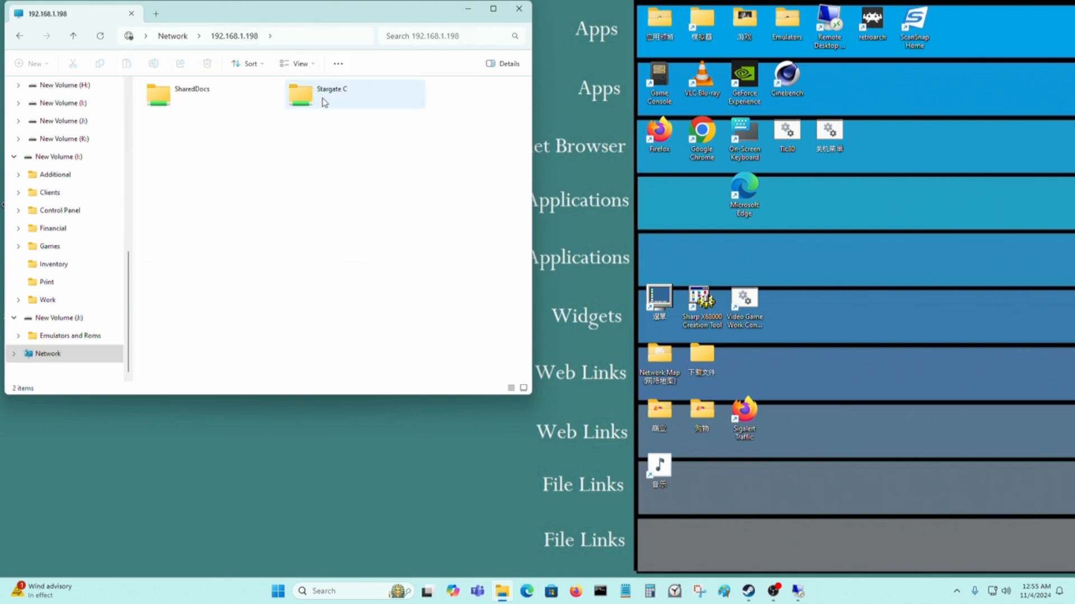
double_click(332, 94)
type("Hell")
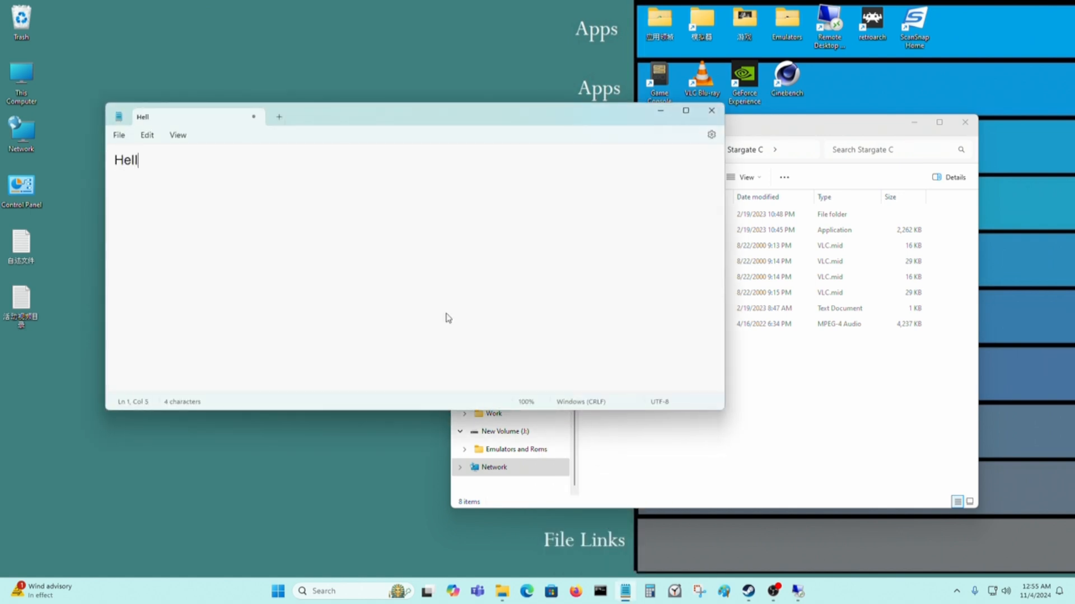
Write 'Hello, I sent a message at 12:55 AM on 11/04/2024' in Notepad.
type("o, I sent a m")
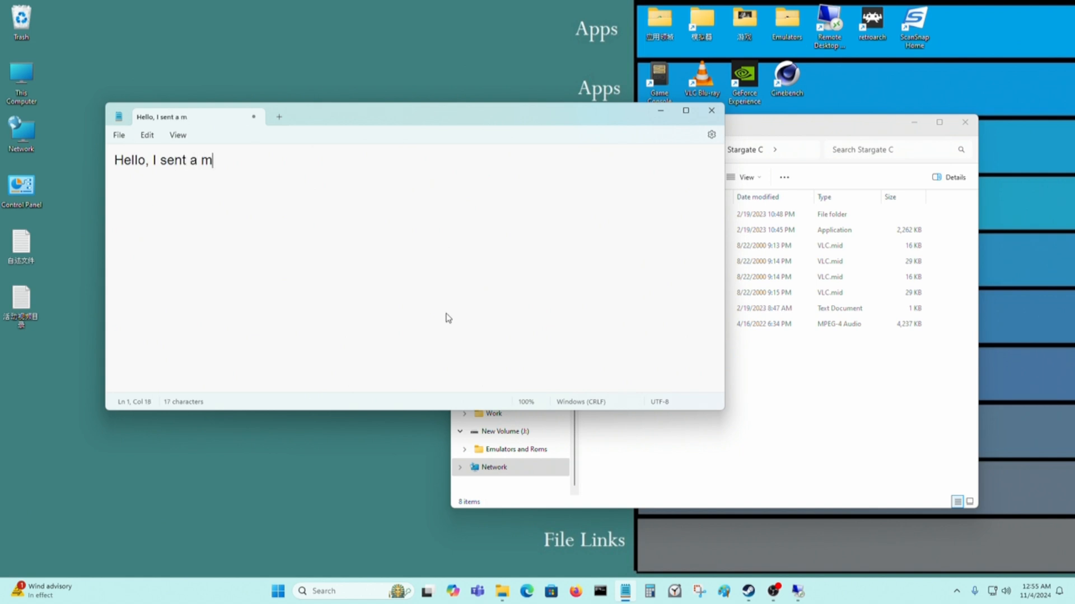
type("essage at")
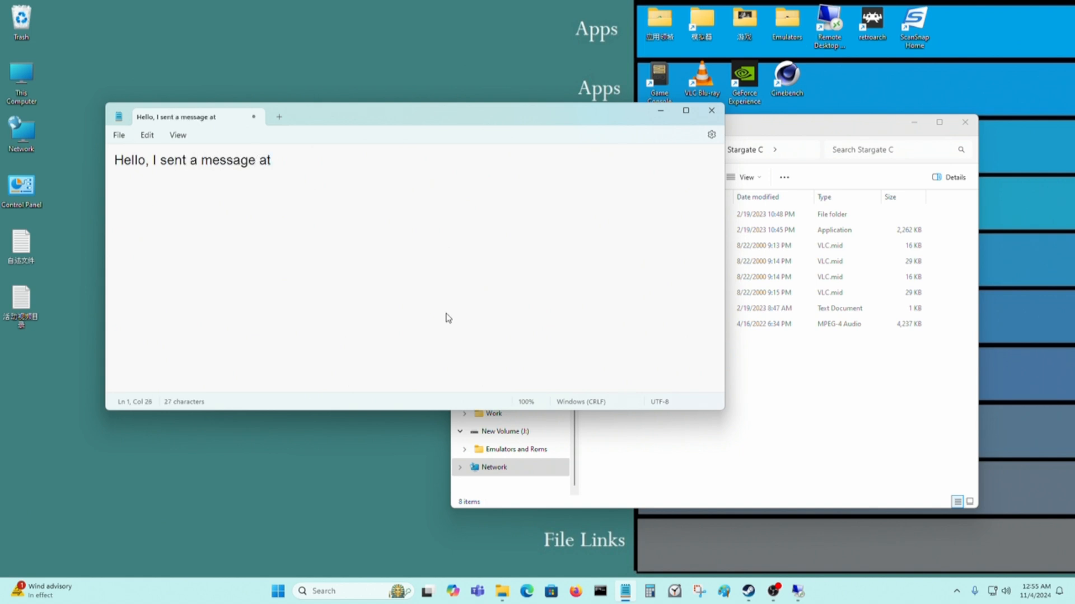
type("12")
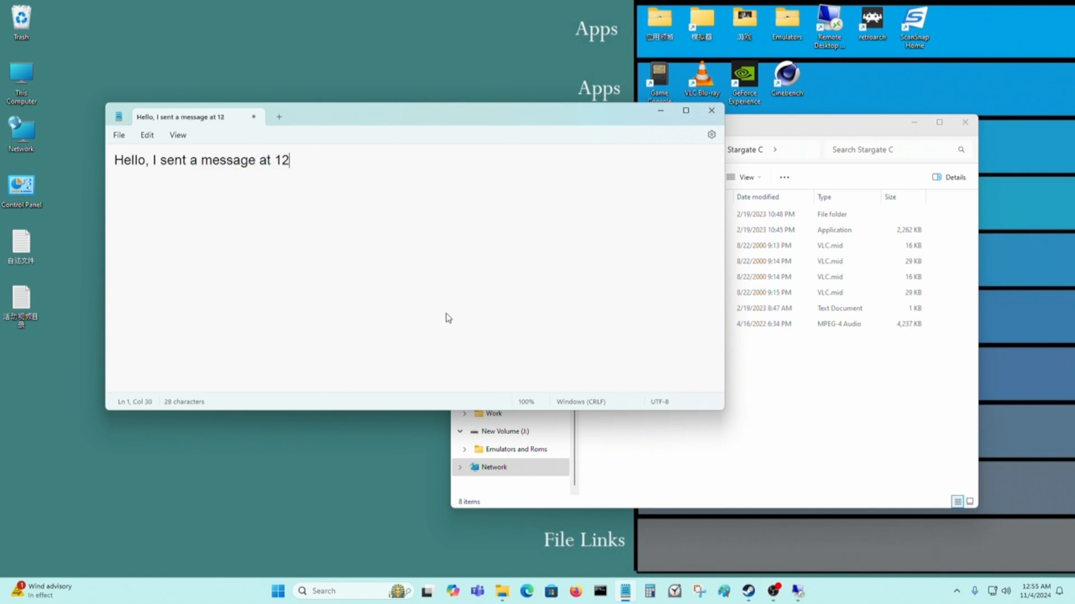
type(":55 AM")
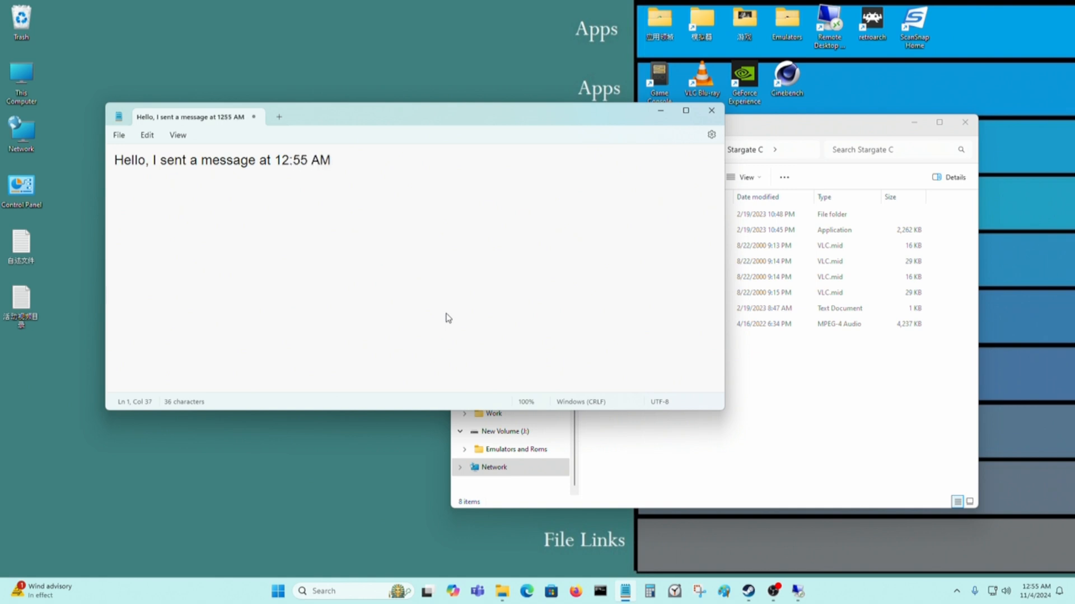
type("on 1")
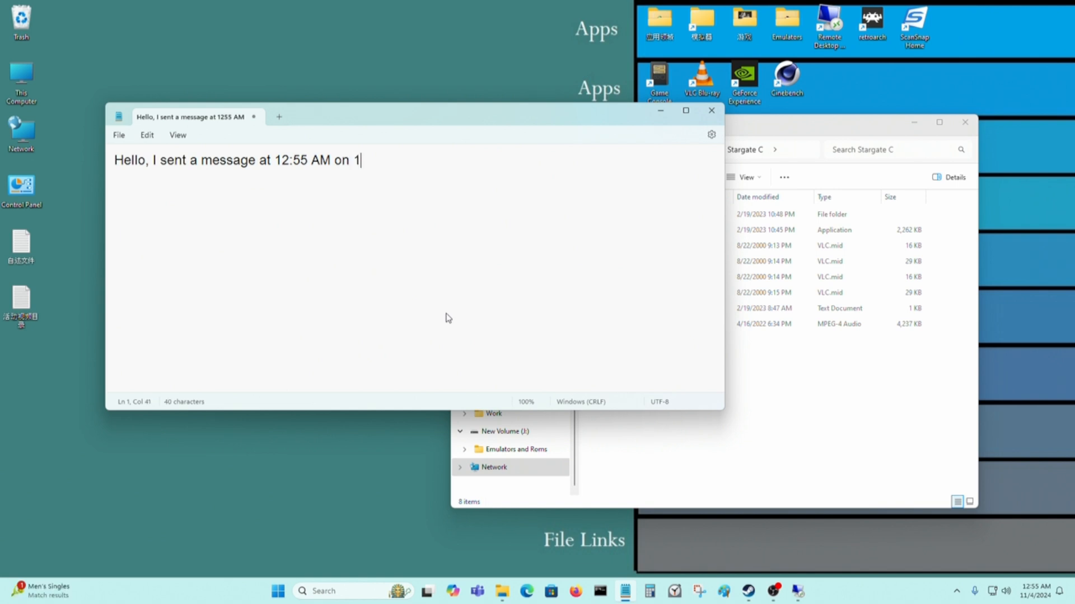
type("/0")
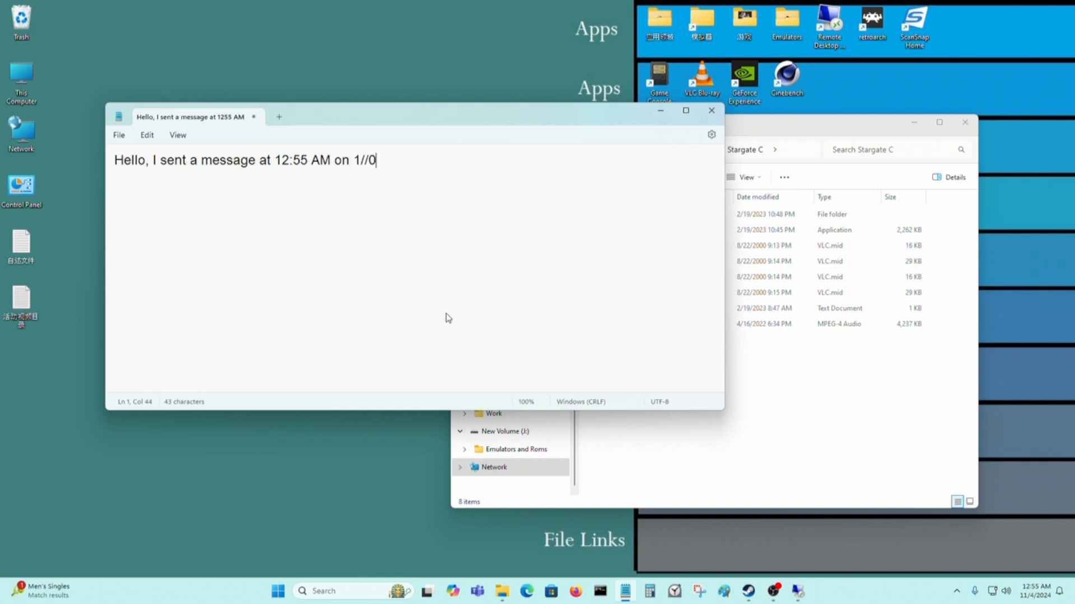
type("1/04/202")
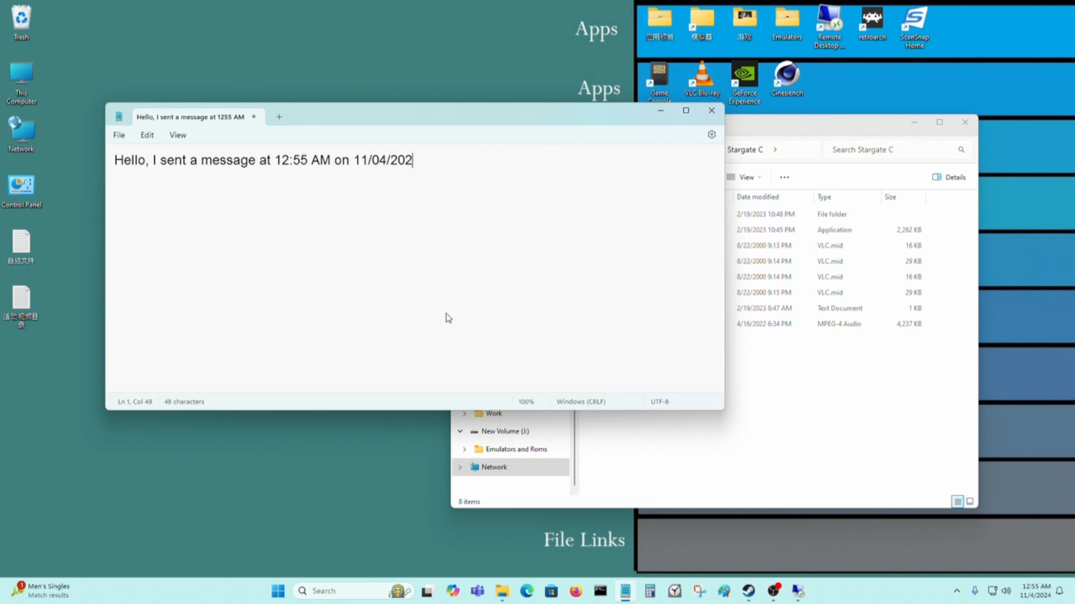
Save the note as a text file via Save As and close Notepad.
left_click(119, 134)
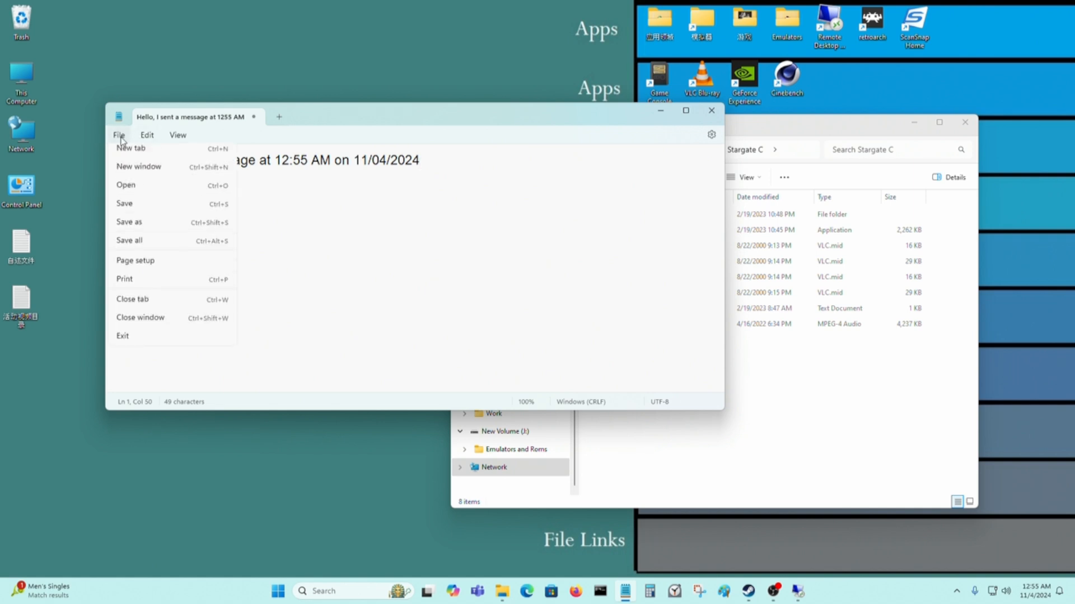
left_click(129, 221)
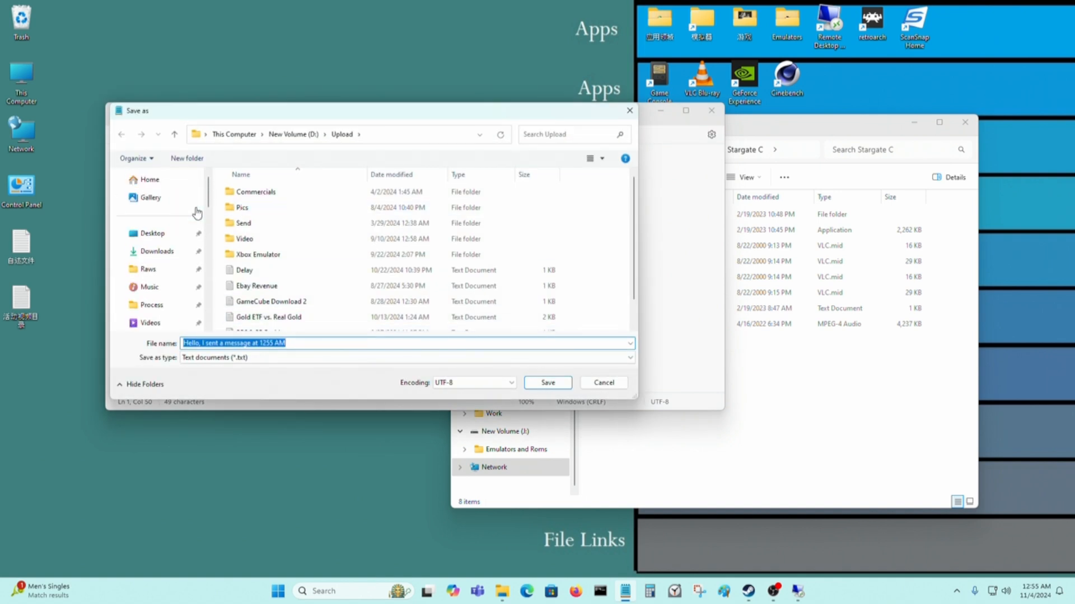
left_click(152, 232)
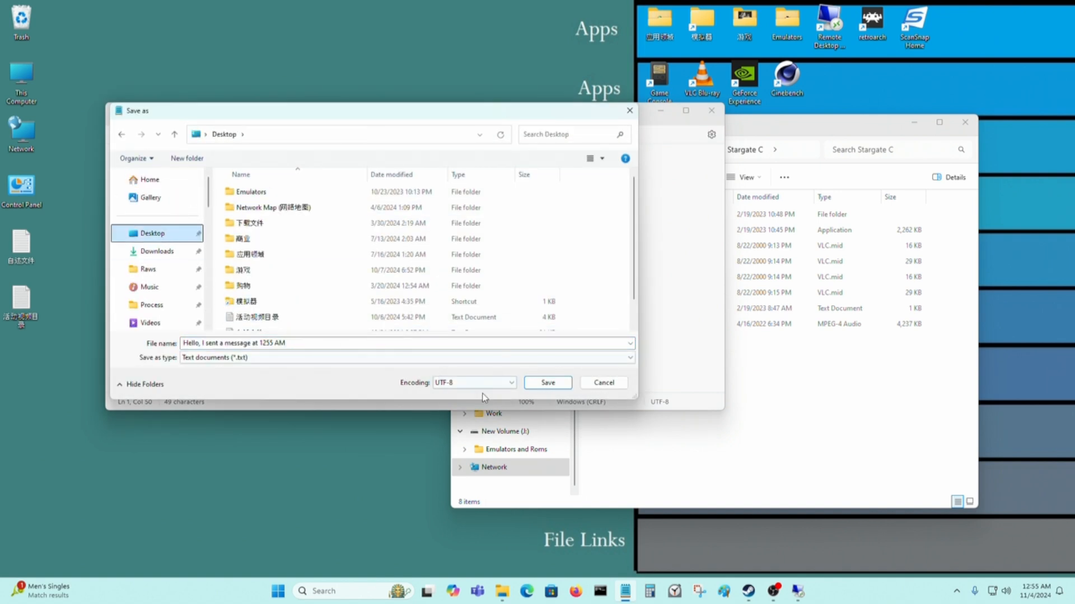
left_click(547, 383)
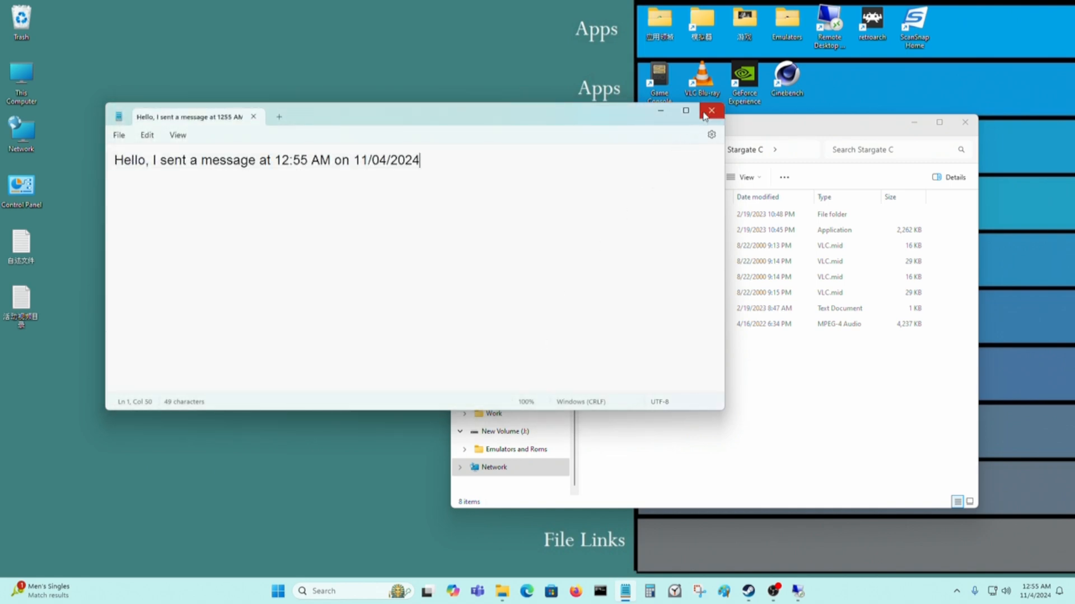
left_click(710, 111)
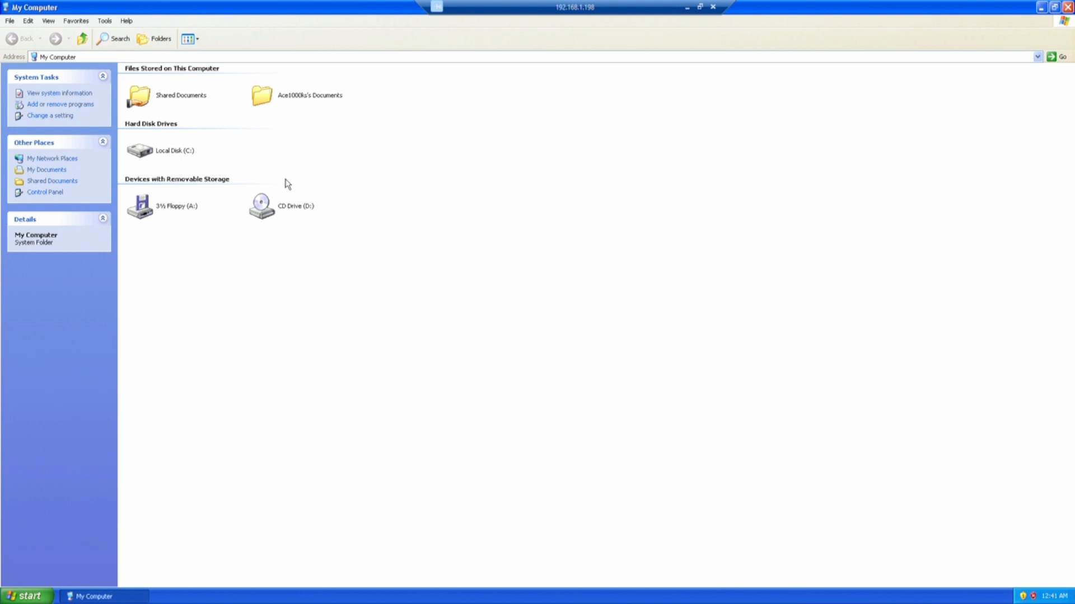
On XP, browse Local Disk (C:) into Stargate C where the 12:55 AM message file appears.
double_click(139, 149)
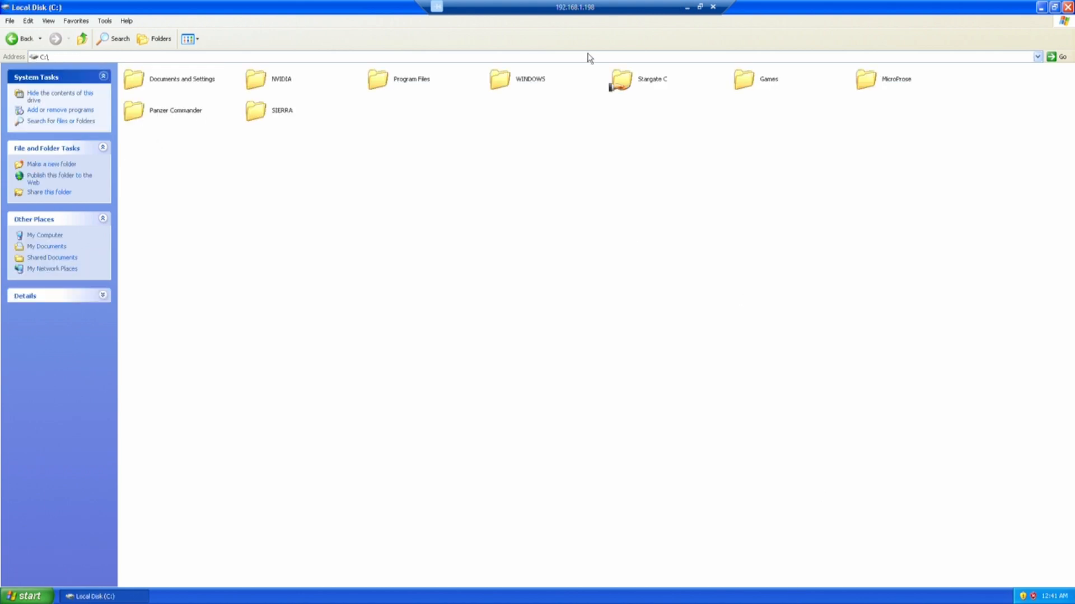
double_click(619, 79)
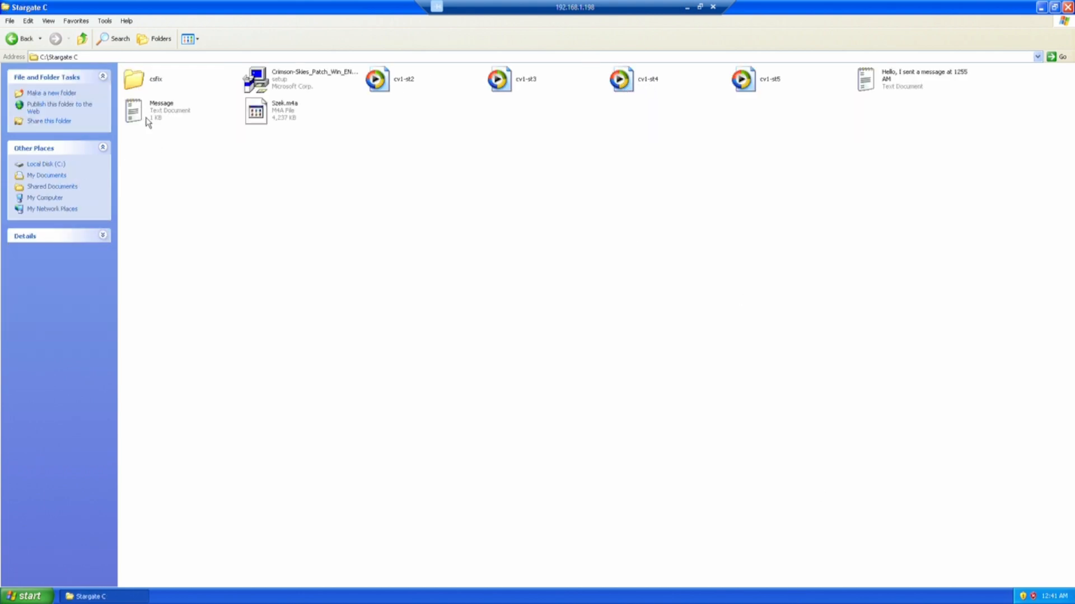
double_click(134, 110)
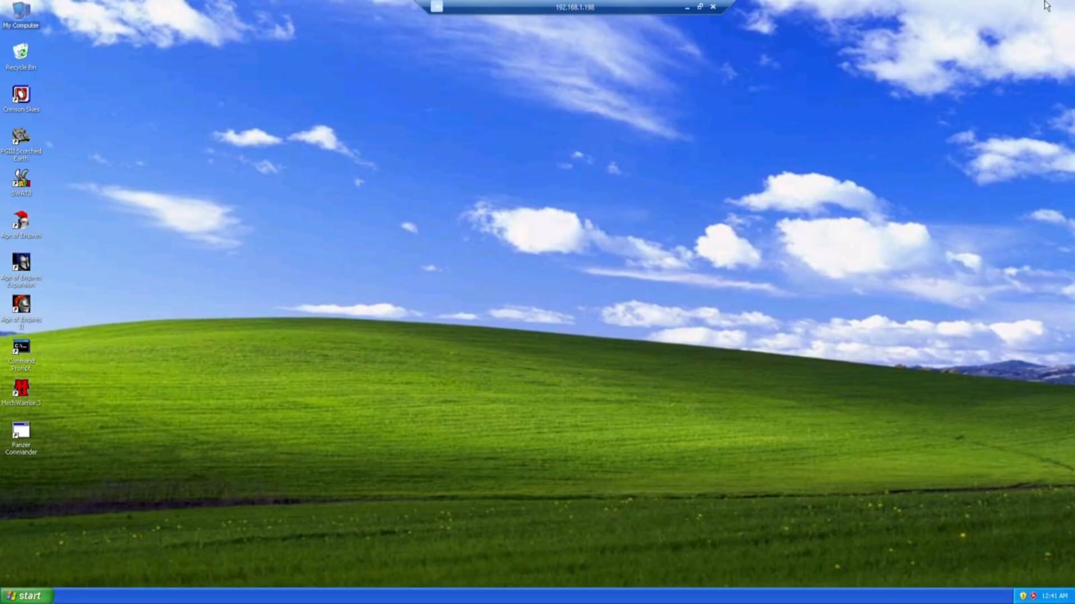
mouse_move(387, 132)
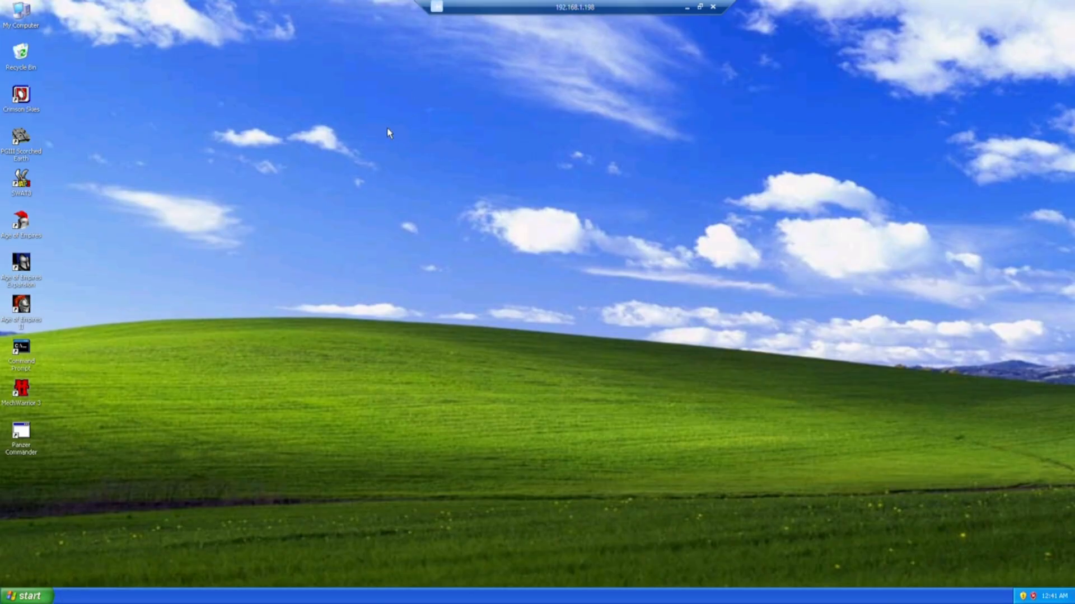
mouse_move(686, 7)
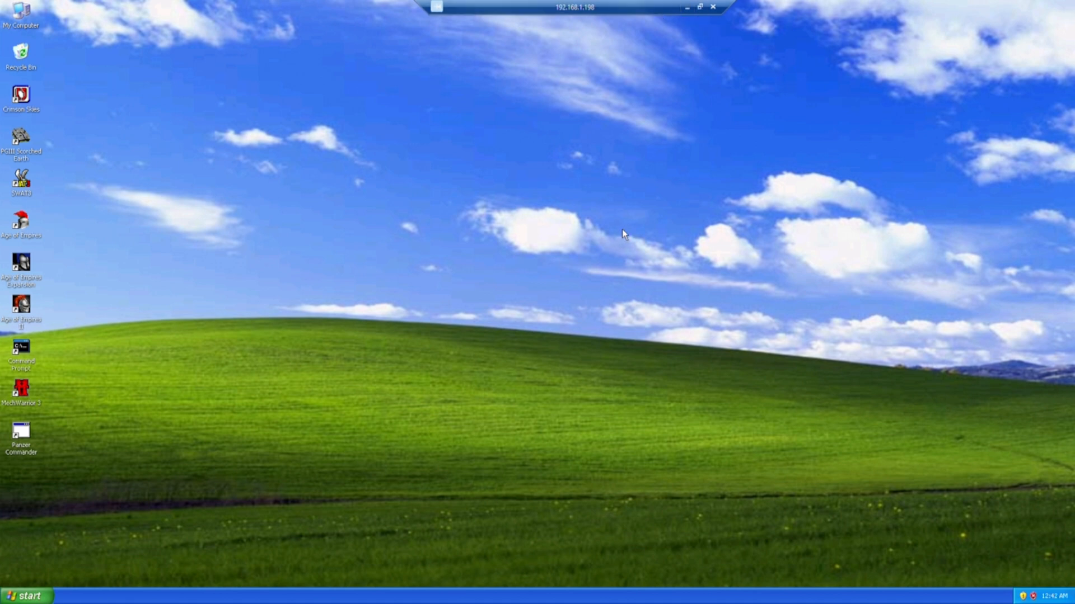
mouse_move(649, 209)
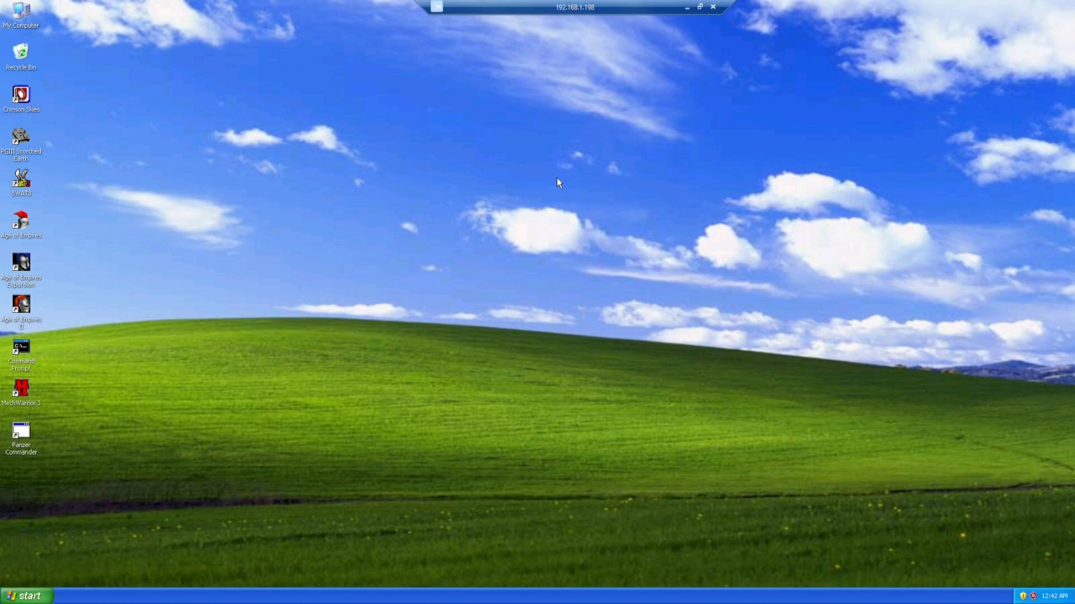
mouse_move(23, 588)
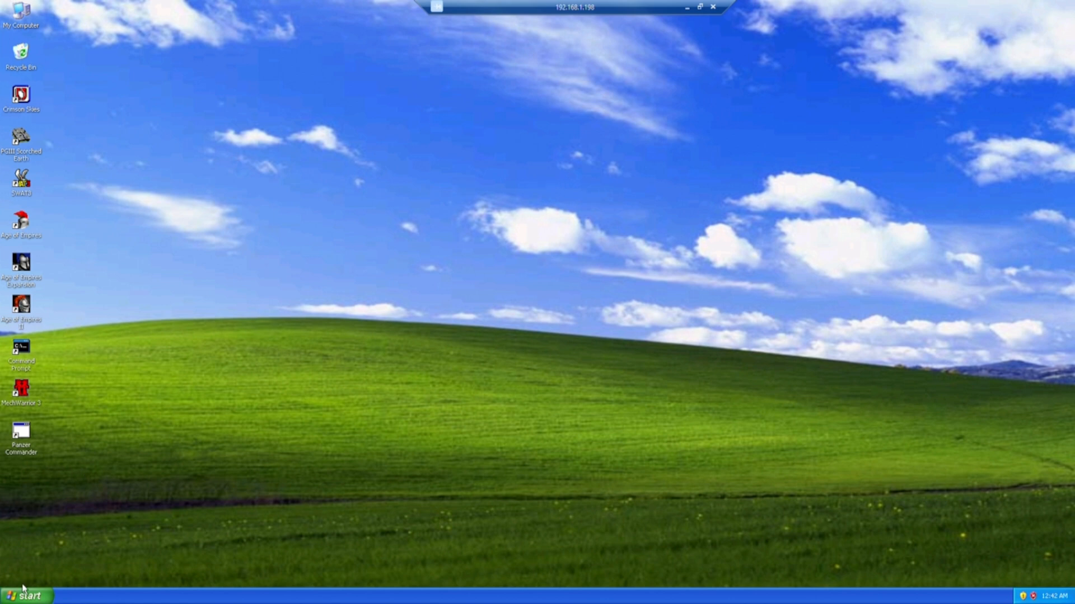
Launch Command Prompt from the XP Start menu.
left_click(25, 594)
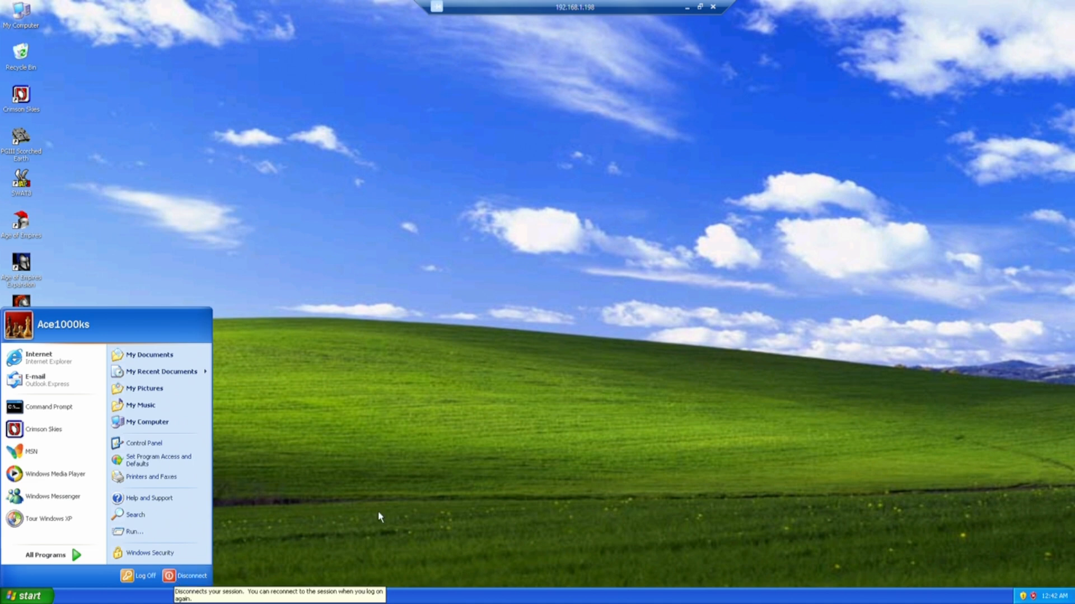
left_click(379, 517)
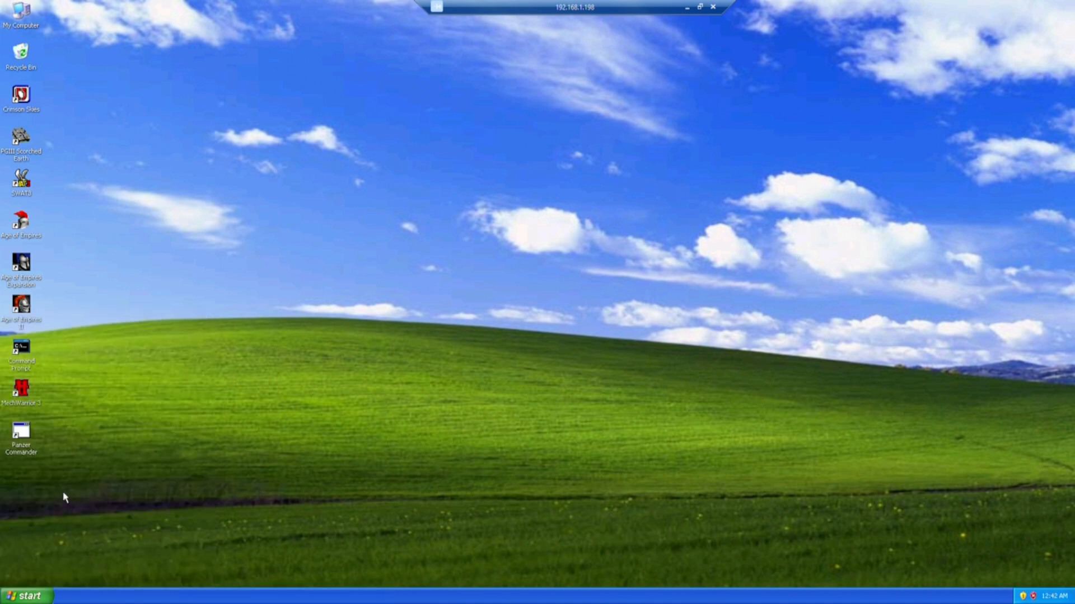
left_click(26, 595)
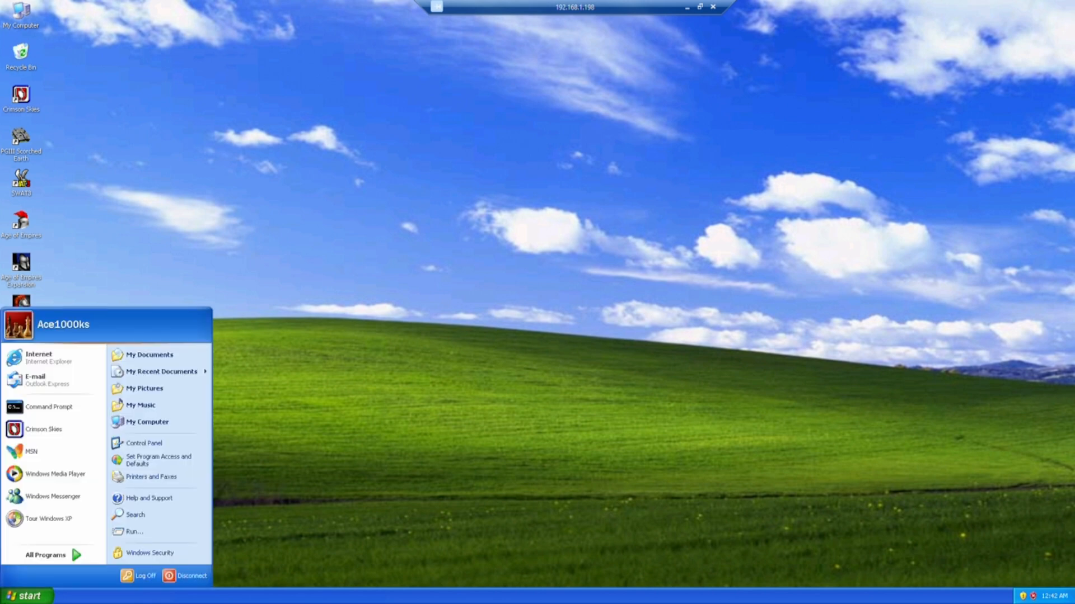
left_click(48, 406)
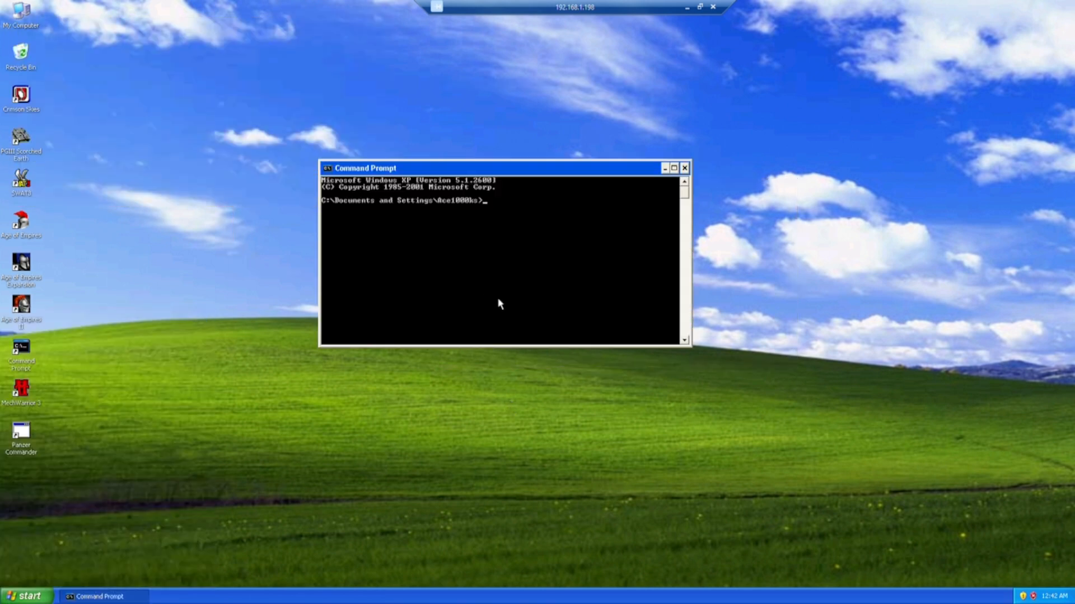
Explore the shutdown command's options, trying -s, -c and -a.
type("s")
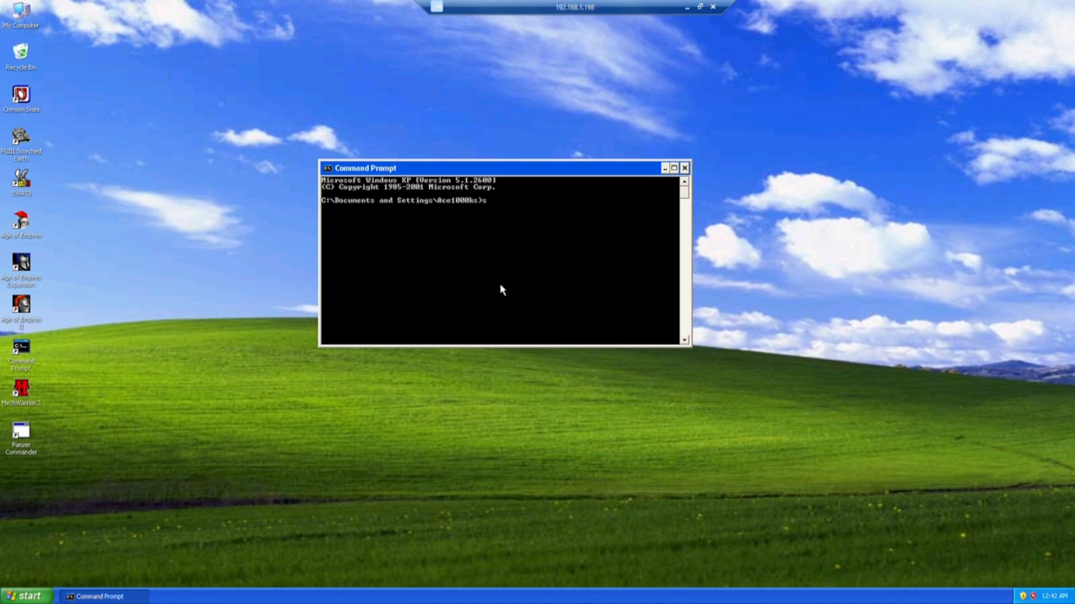
type("shutdown -")
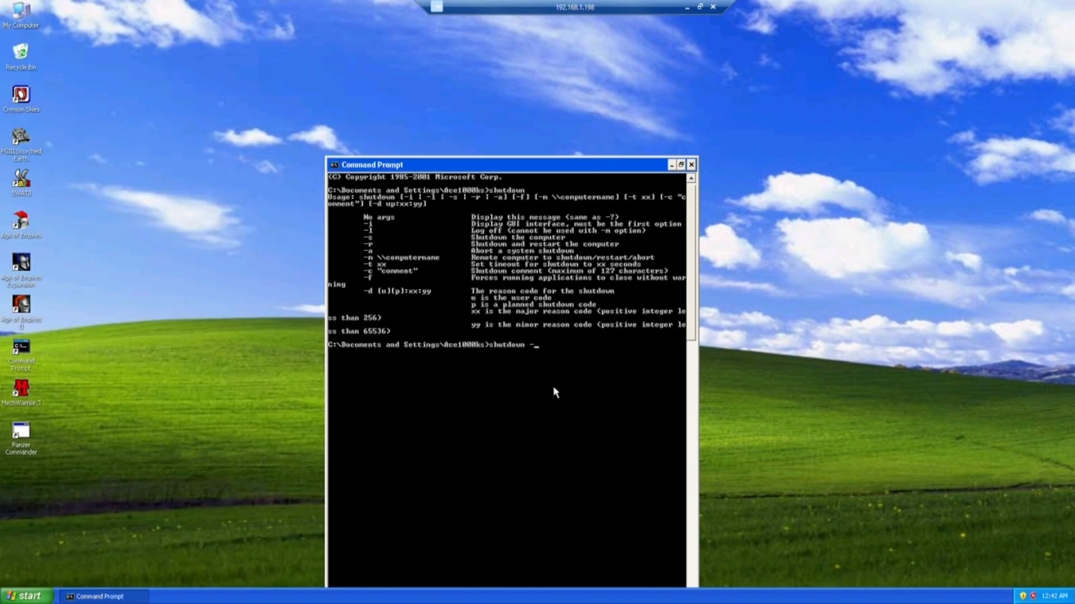
type("s")
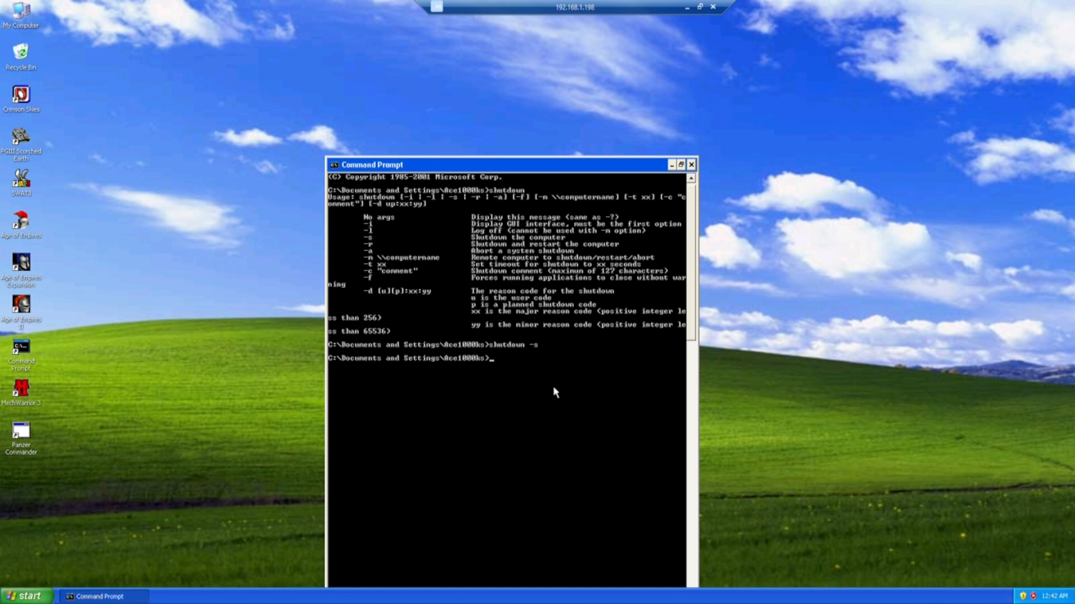
mouse_move(761, 120)
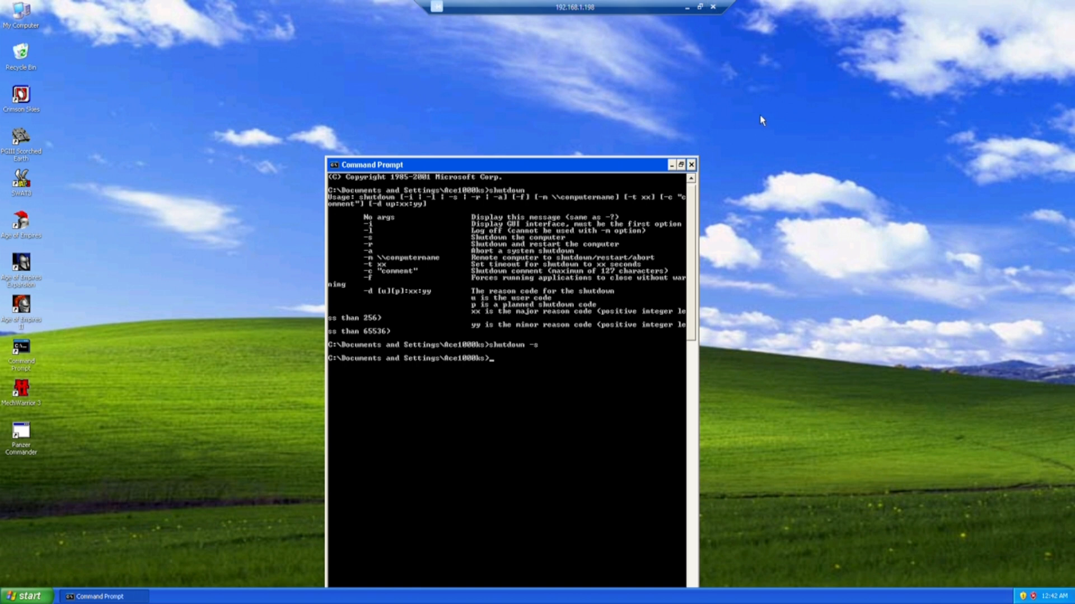
mouse_move(656, 214)
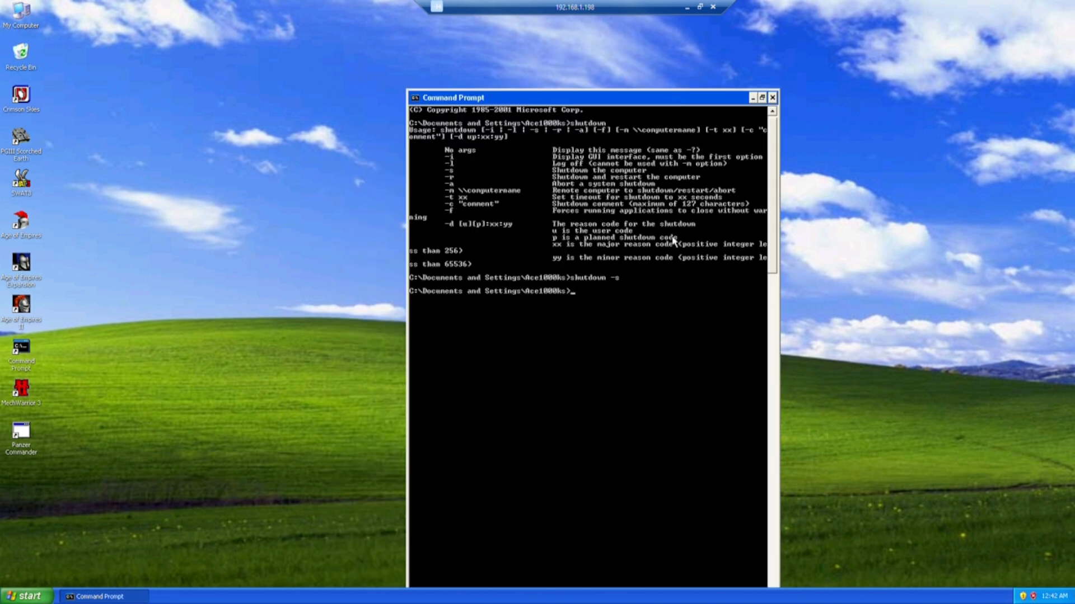
type("shutdown -c")
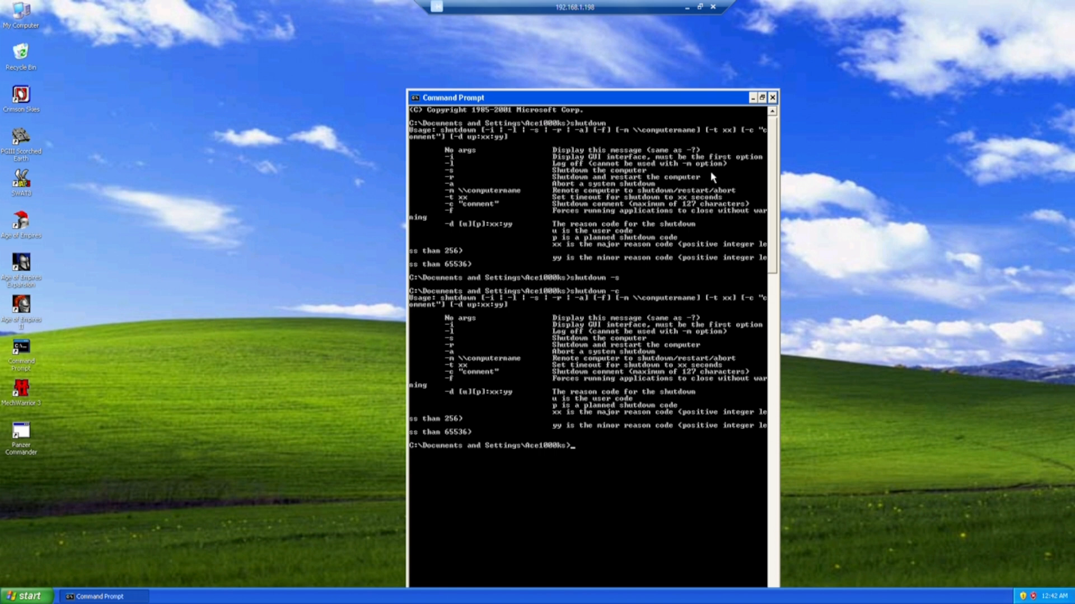
mouse_move(458, 216)
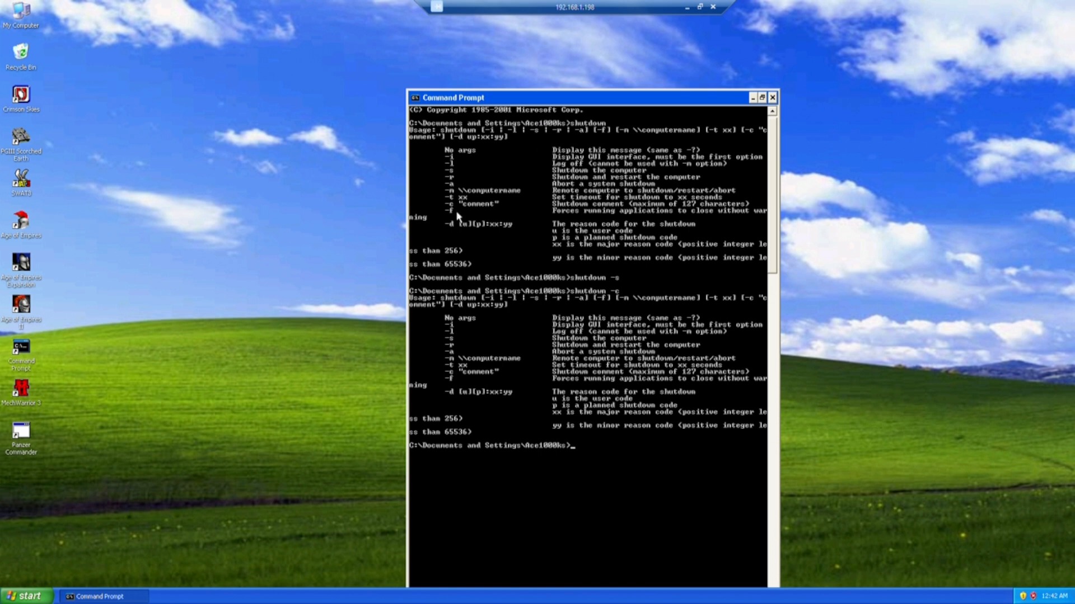
type("shutdown -a")
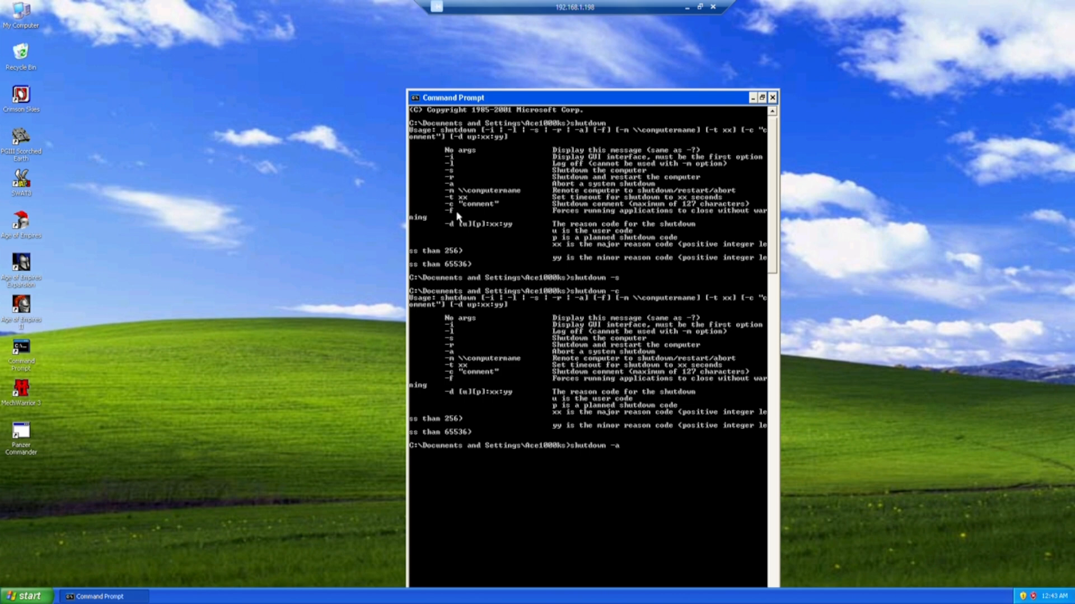
Run shutdown -s -t 2 to power off the XP machine after two seconds.
type("sh")
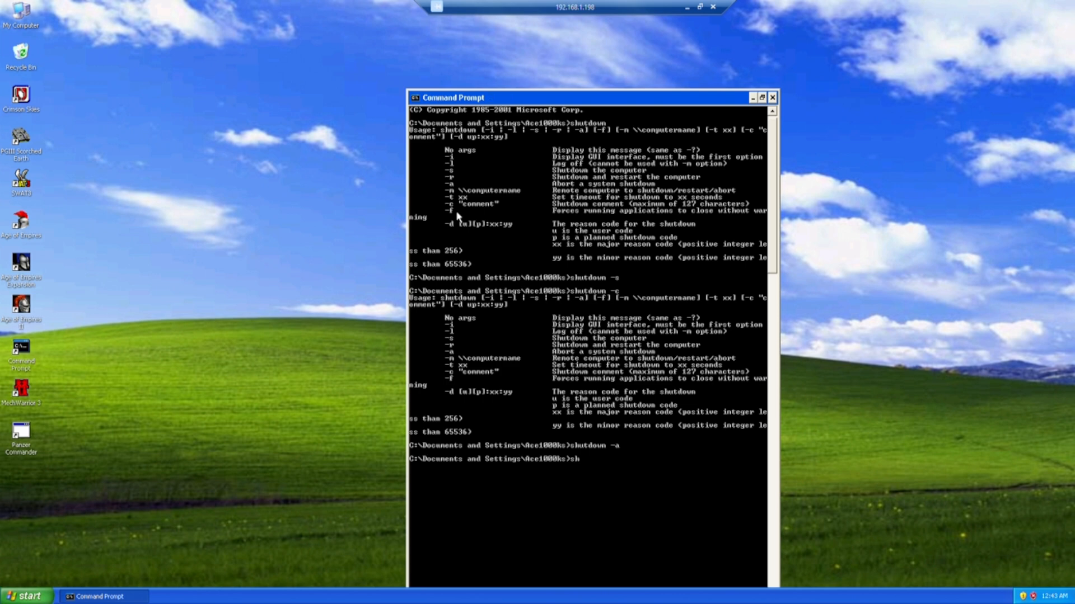
type("shutdown -")
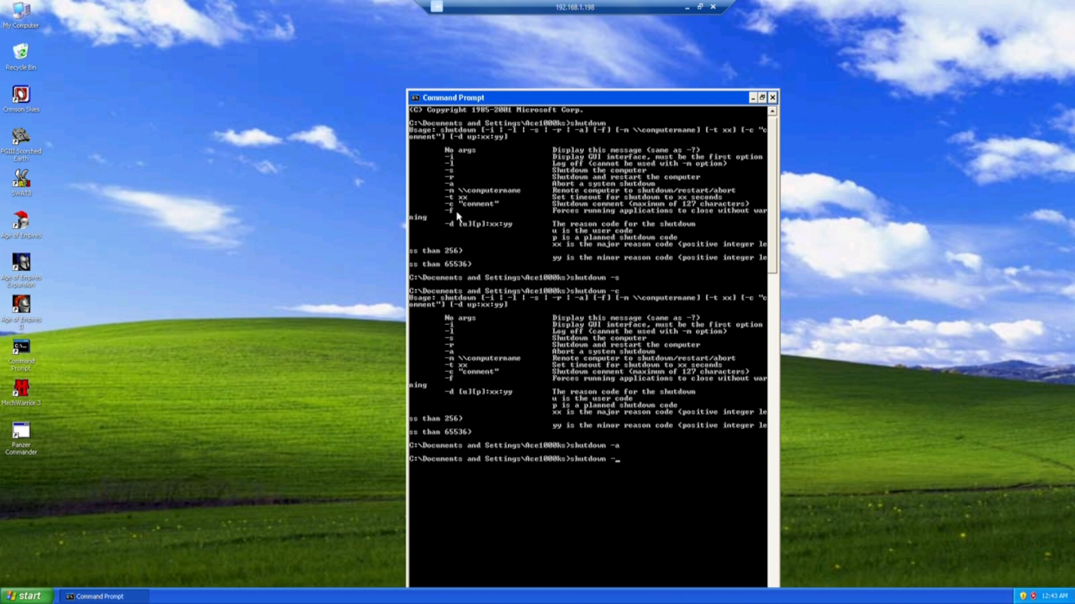
type("s -t 2")
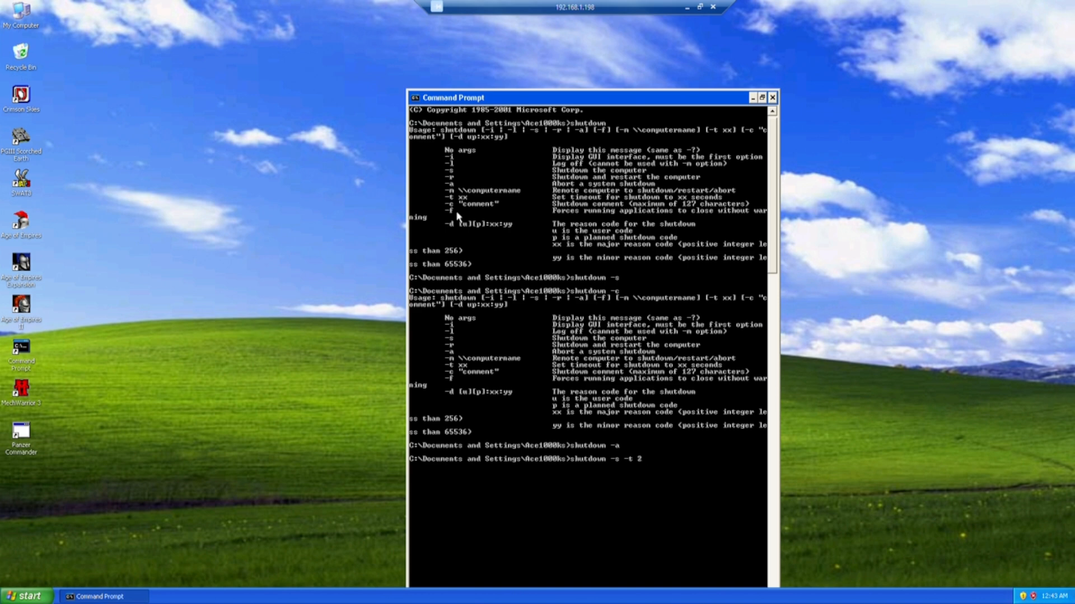
key("enter")
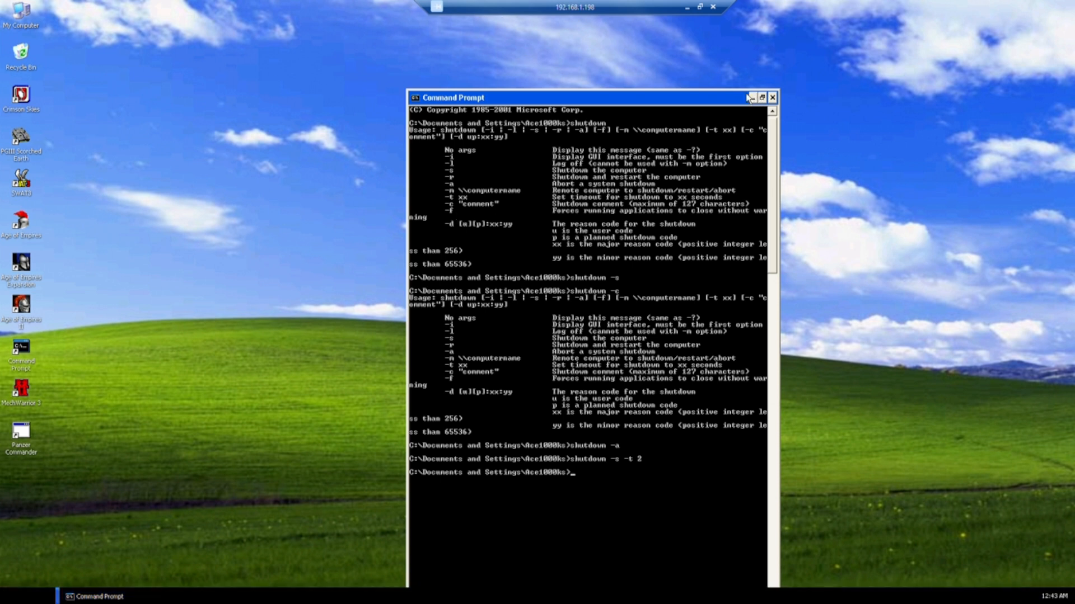
left_click(772, 98)
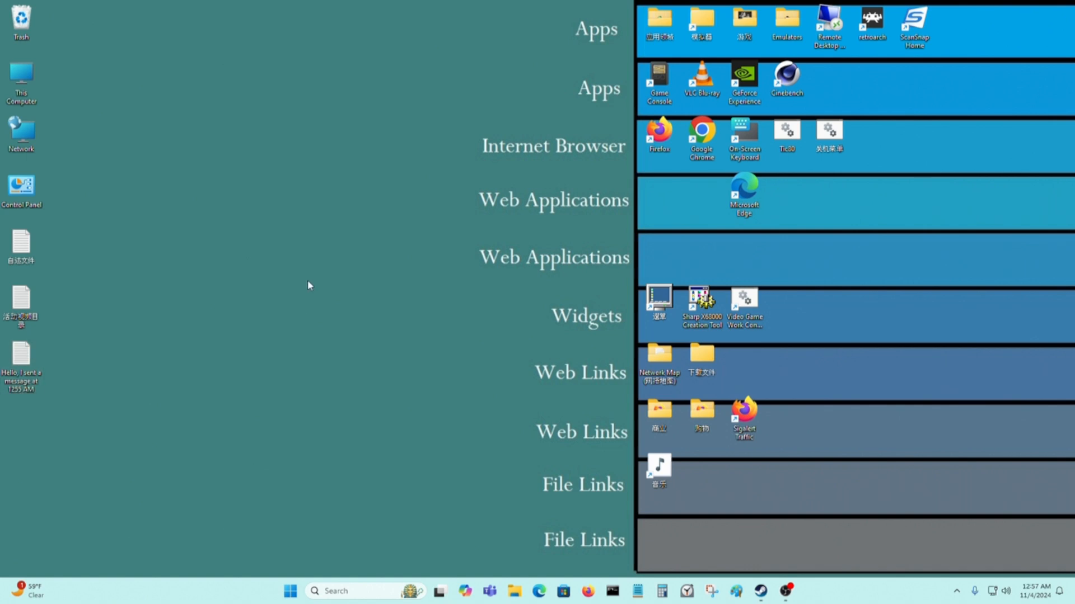
mouse_move(323, 276)
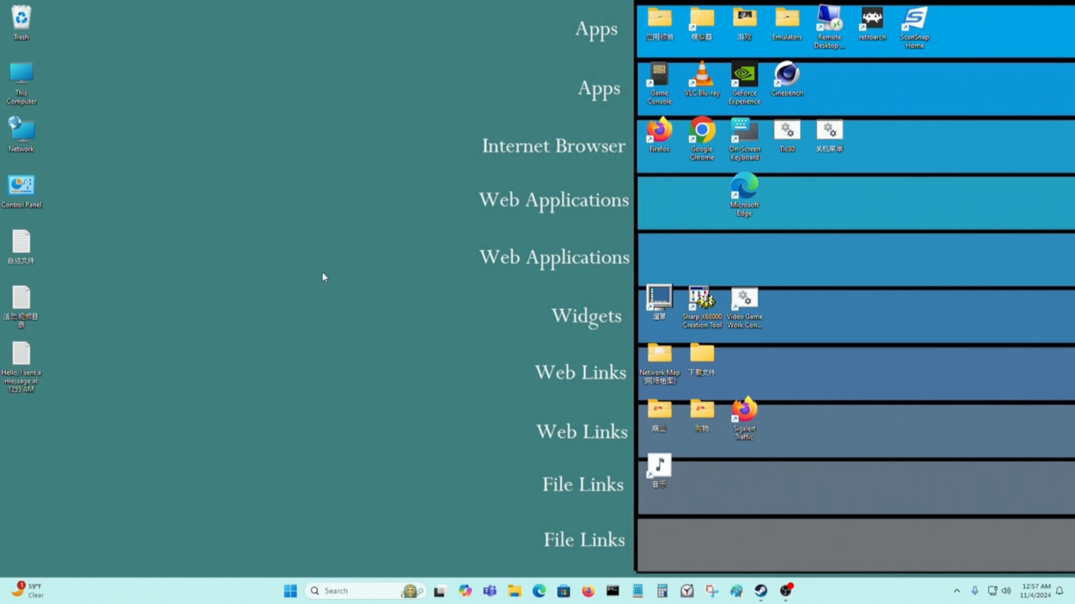